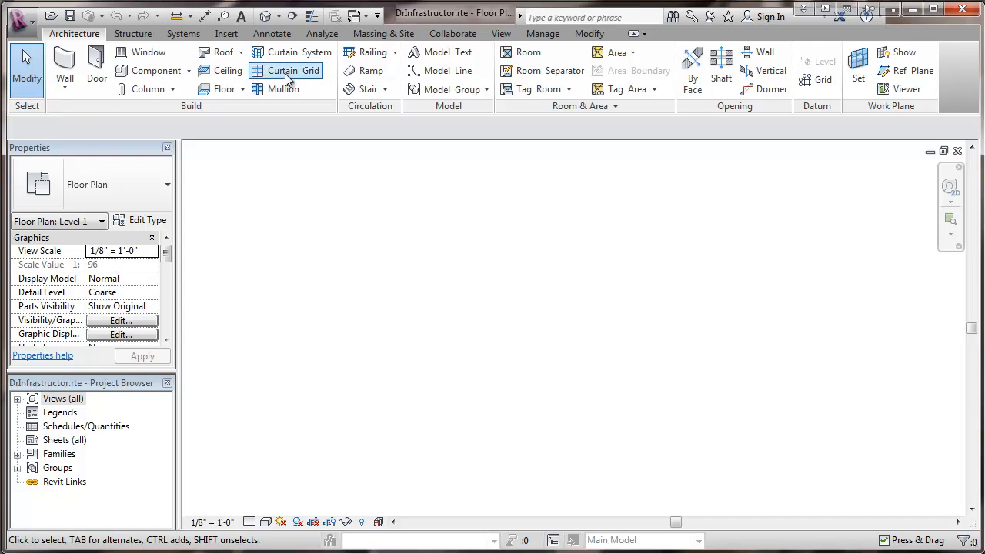
Show the MEP Settings list of discipline options from the Manage ribbon
{"action": "left_click", "coordinate": [542, 34]}
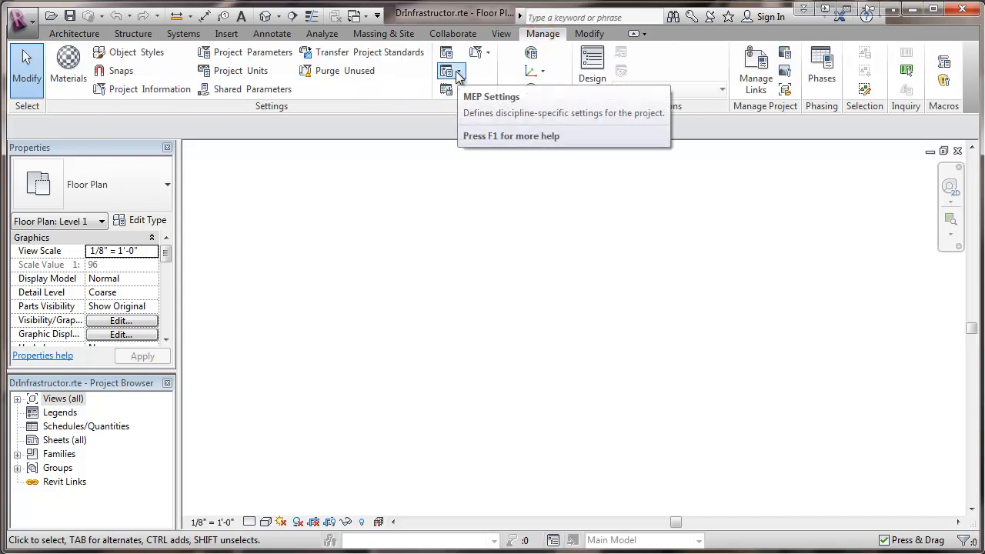
{"action": "left_click", "coordinate": [459, 74]}
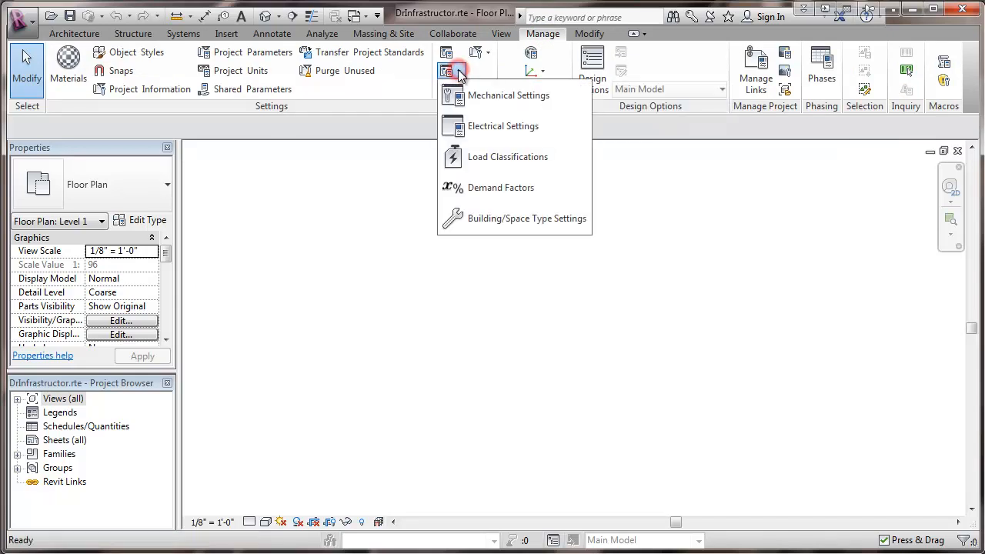
{"action": "mouse_move", "coordinate": [484, 188]}
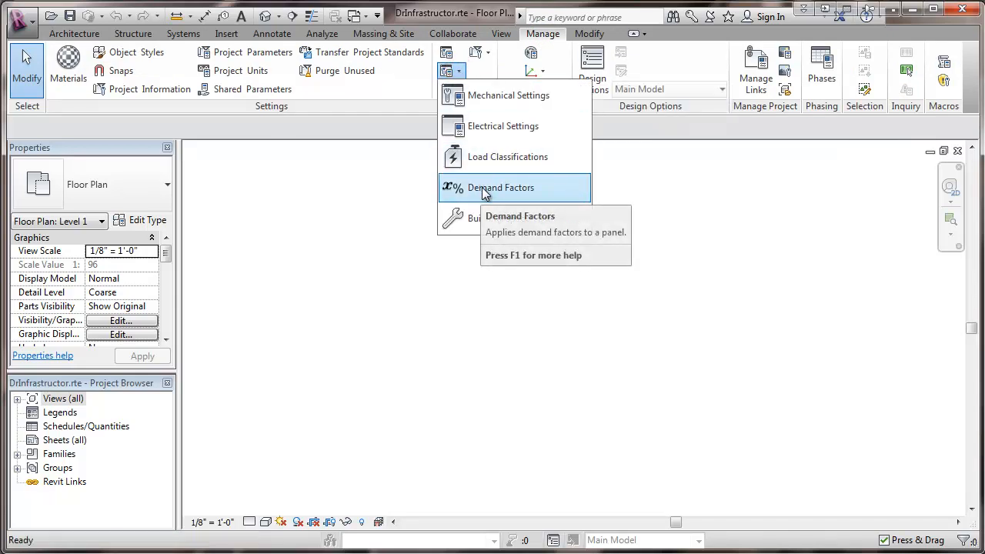
Open the Demand Factors dialog showing Continuous NEC 215.3 at a constant 125%
{"action": "left_click", "coordinate": [500, 188]}
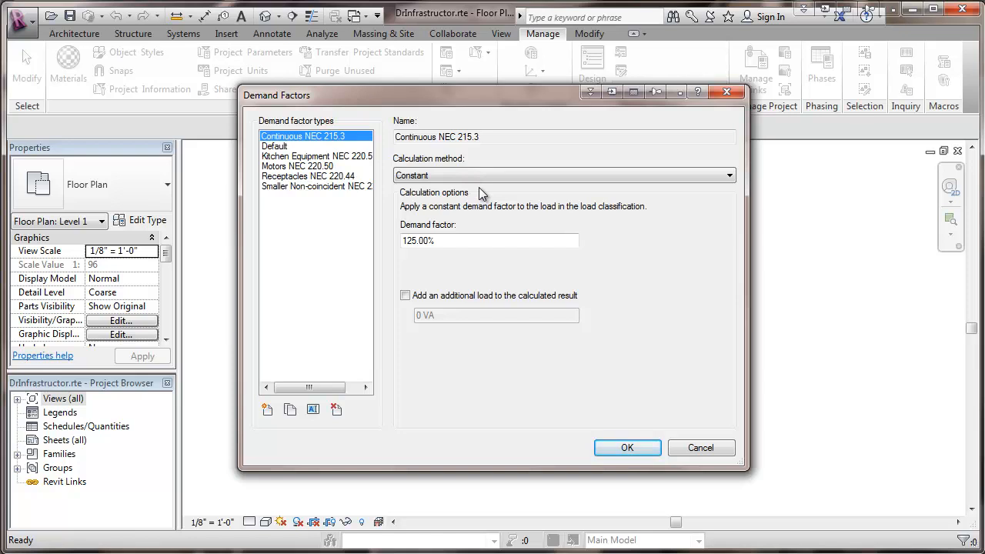
{"action": "mouse_move", "coordinate": [433, 206]}
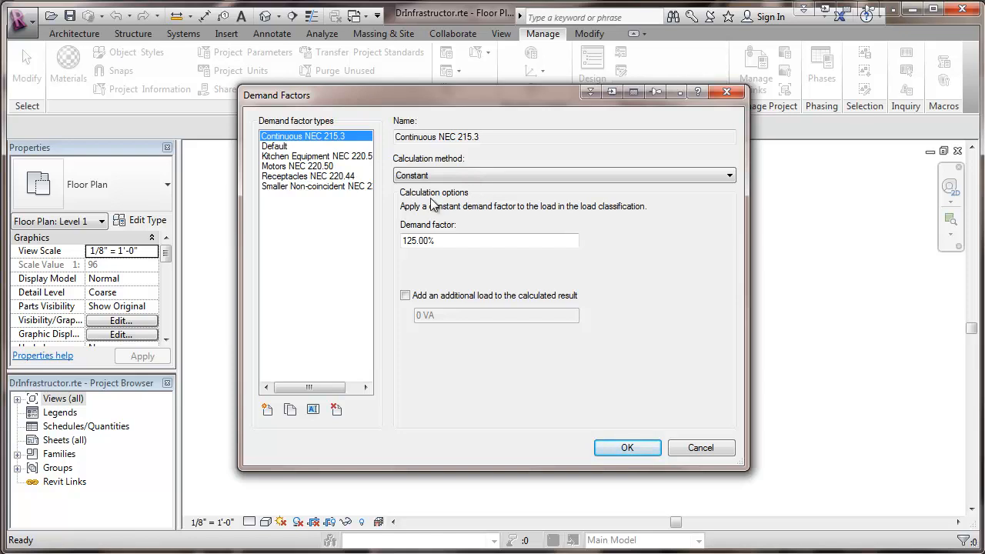
{"action": "mouse_move", "coordinate": [357, 234]}
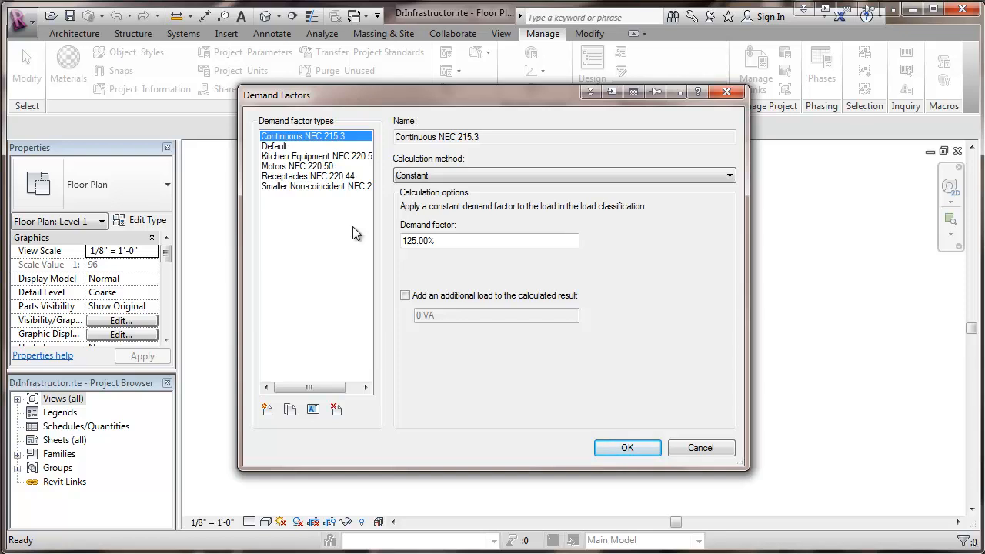
{"action": "mouse_move", "coordinate": [326, 161]}
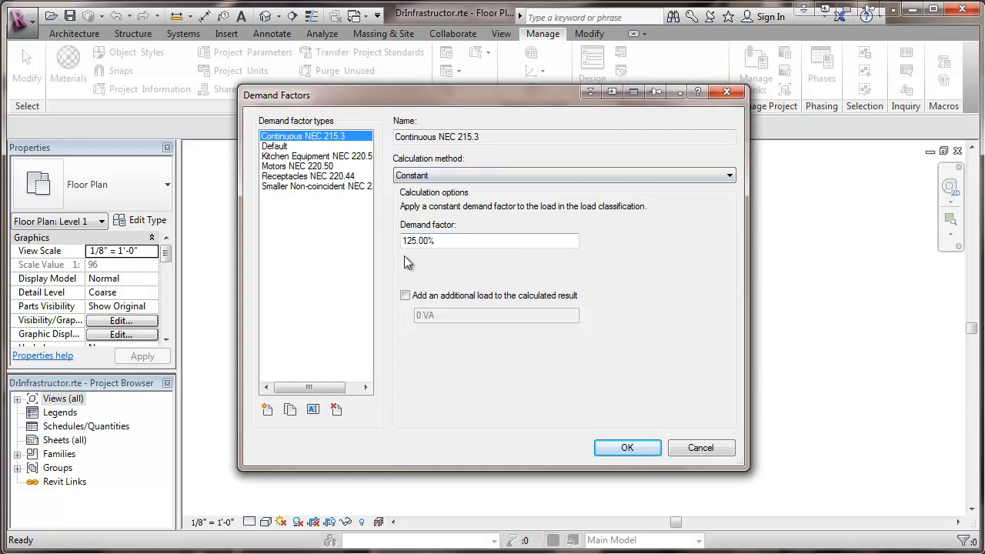
{"action": "mouse_move", "coordinate": [421, 255]}
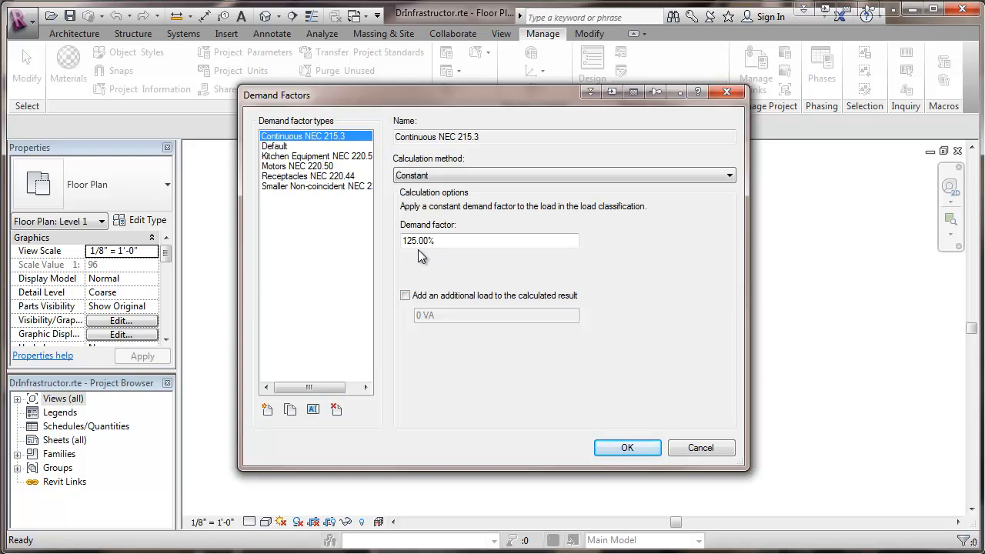
{"action": "mouse_move", "coordinate": [302, 166]}
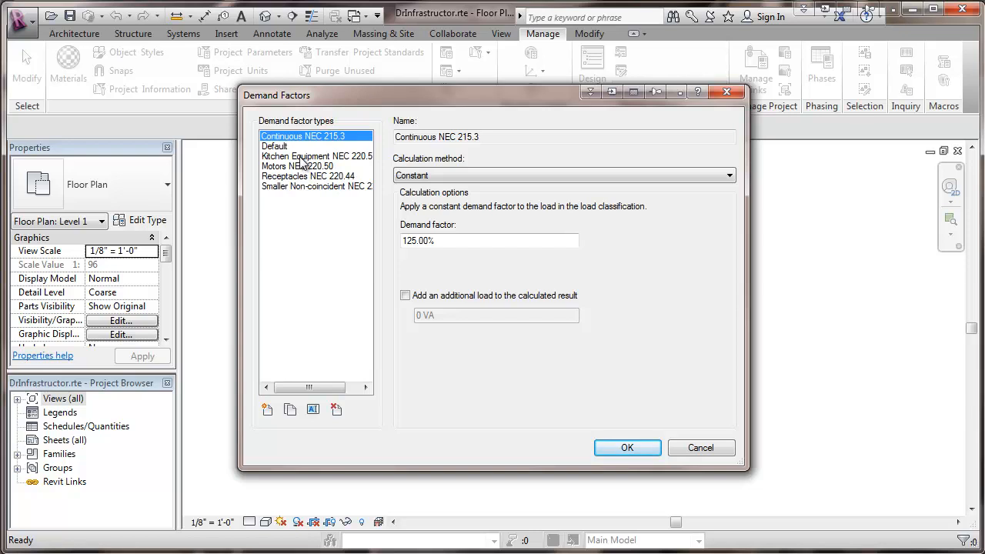
View the Kitchen Equipment NEC 220.56 demand factor, by quantity from 100% to 65%
{"action": "left_click", "coordinate": [317, 157]}
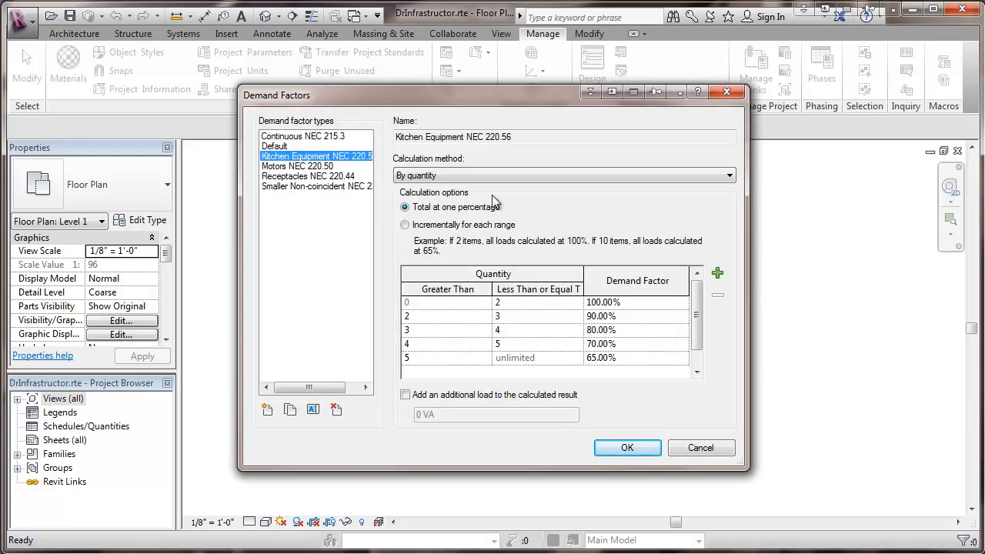
{"action": "mouse_move", "coordinate": [505, 197]}
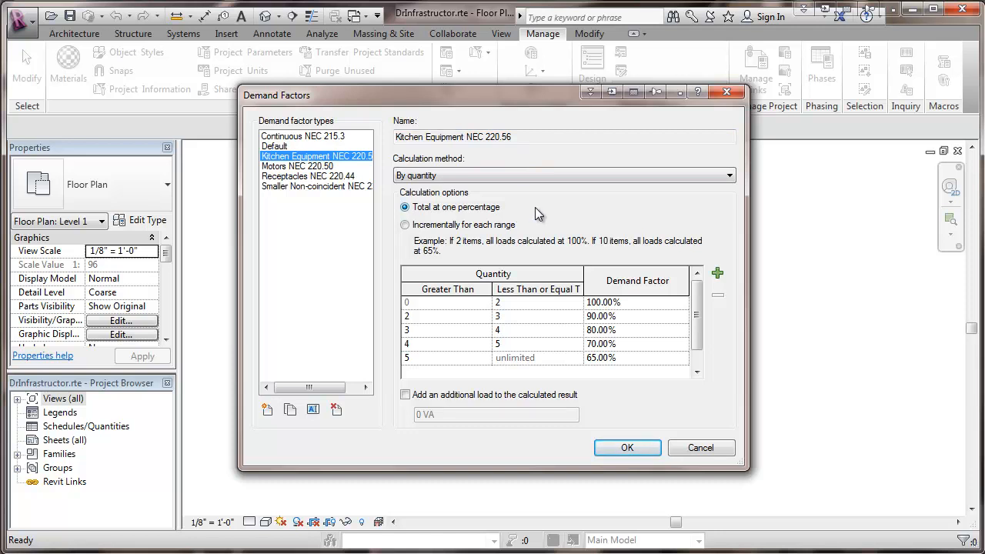
{"action": "mouse_move", "coordinate": [644, 289]}
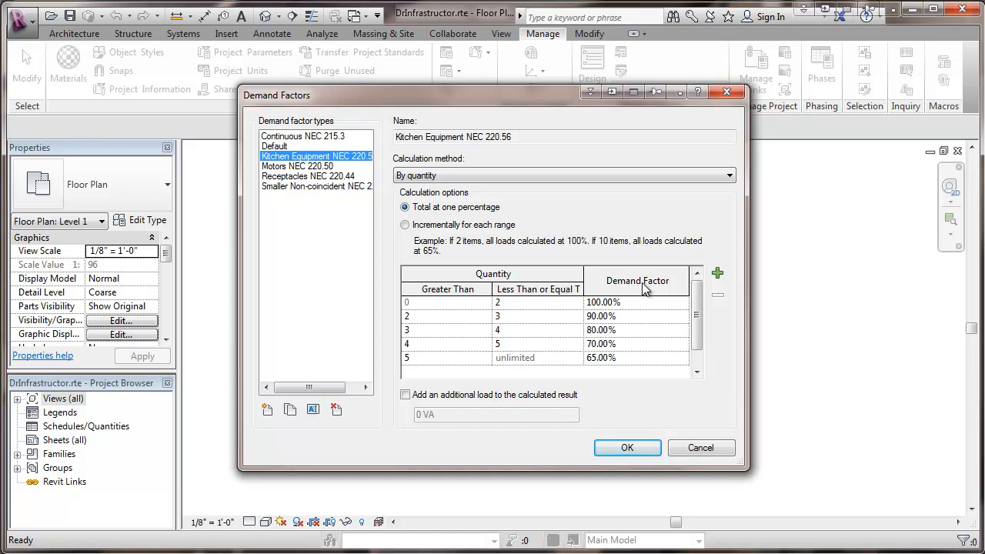
{"action": "mouse_move", "coordinate": [644, 322]}
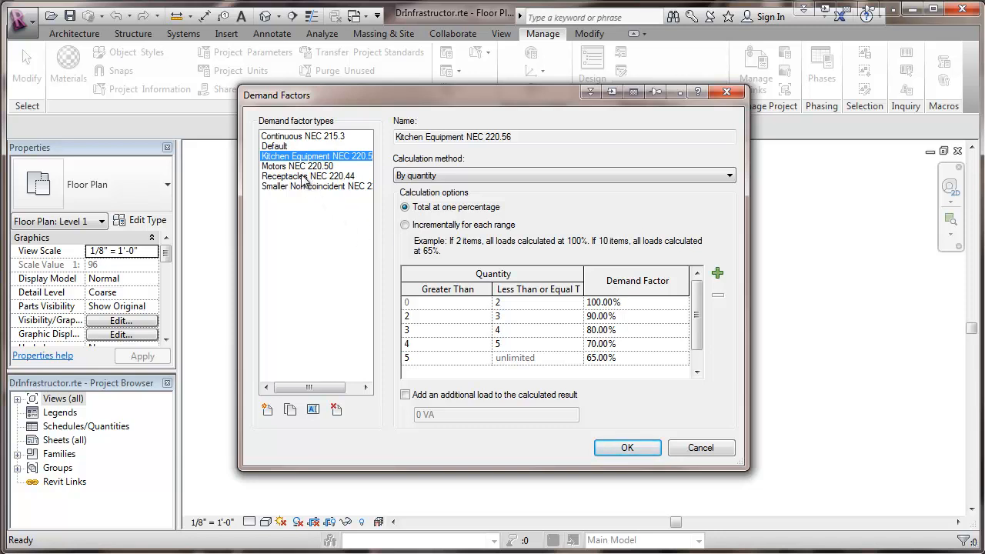
Set Receptacles NEC 220.44 to apply incrementally per load range: 100% to 10000 VA, then 50%
{"action": "left_click", "coordinate": [308, 176]}
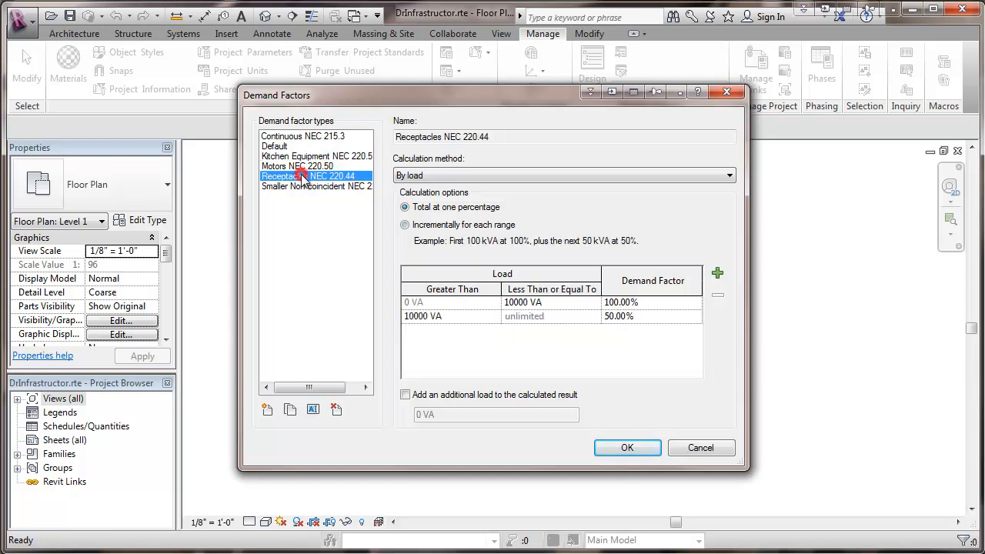
{"action": "left_click", "coordinate": [403, 224]}
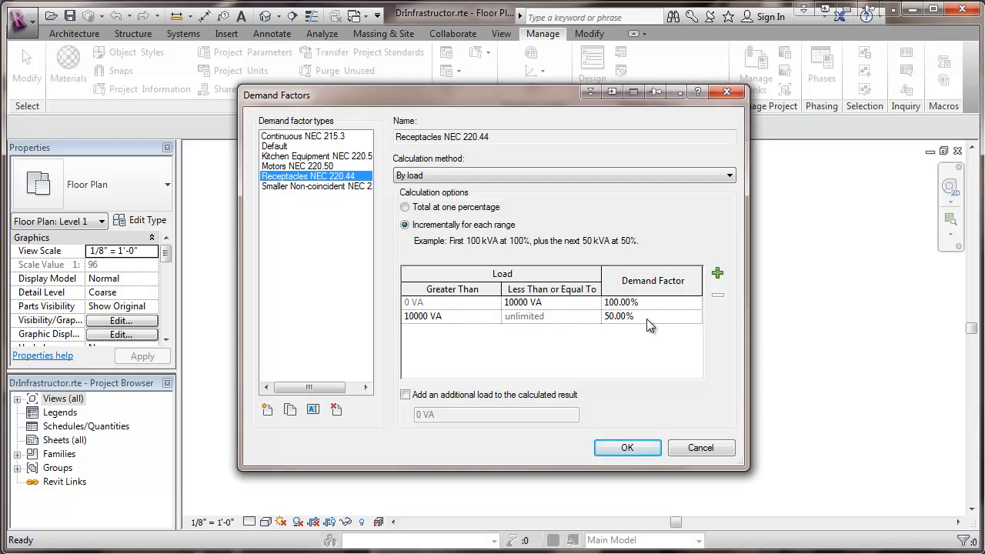
{"action": "mouse_move", "coordinate": [649, 322]}
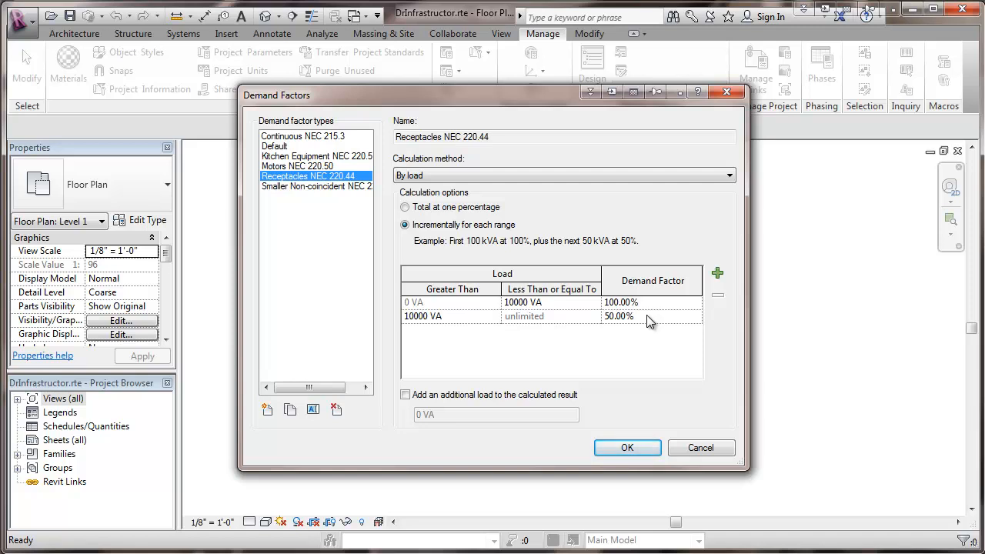
{"action": "mouse_move", "coordinate": [631, 254]}
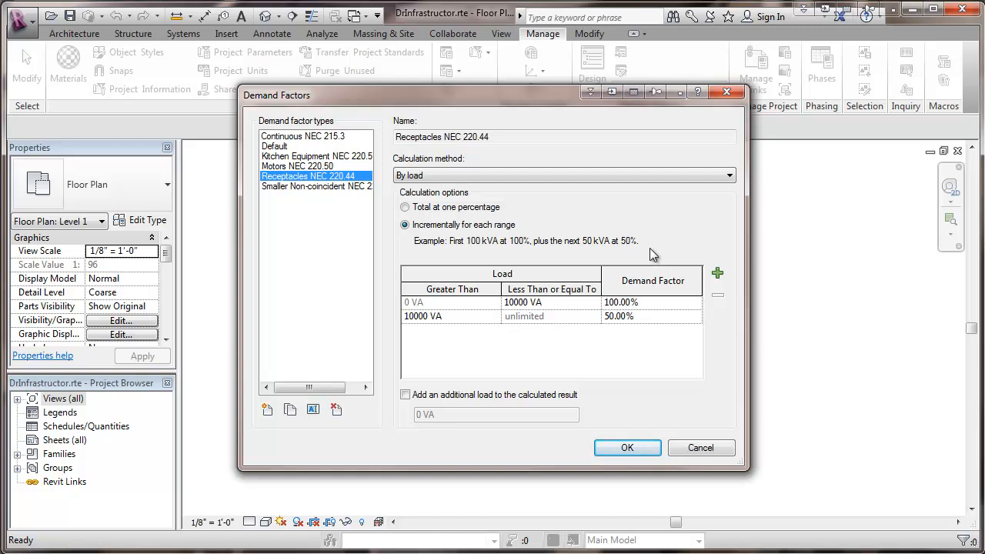
{"action": "mouse_move", "coordinate": [653, 255]}
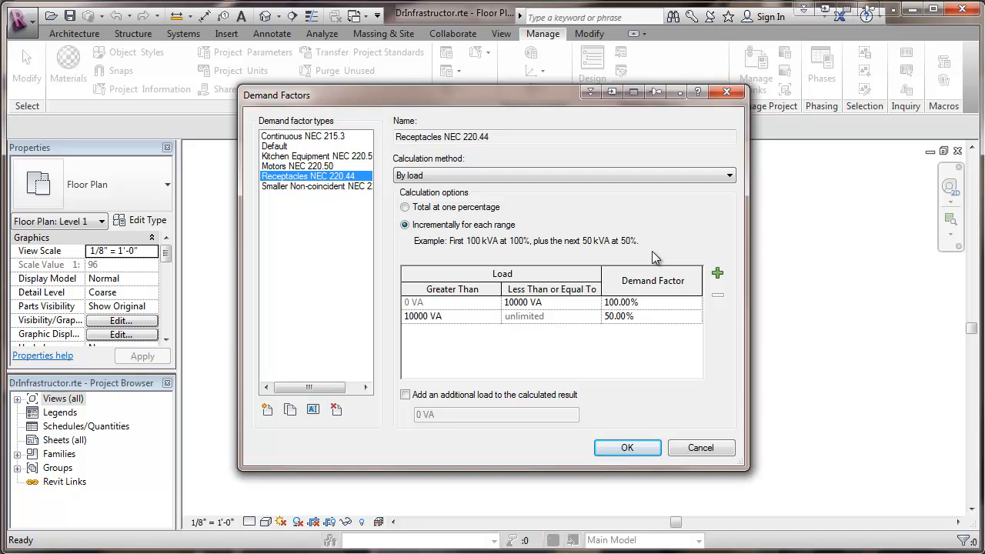
{"action": "mouse_move", "coordinate": [439, 264]}
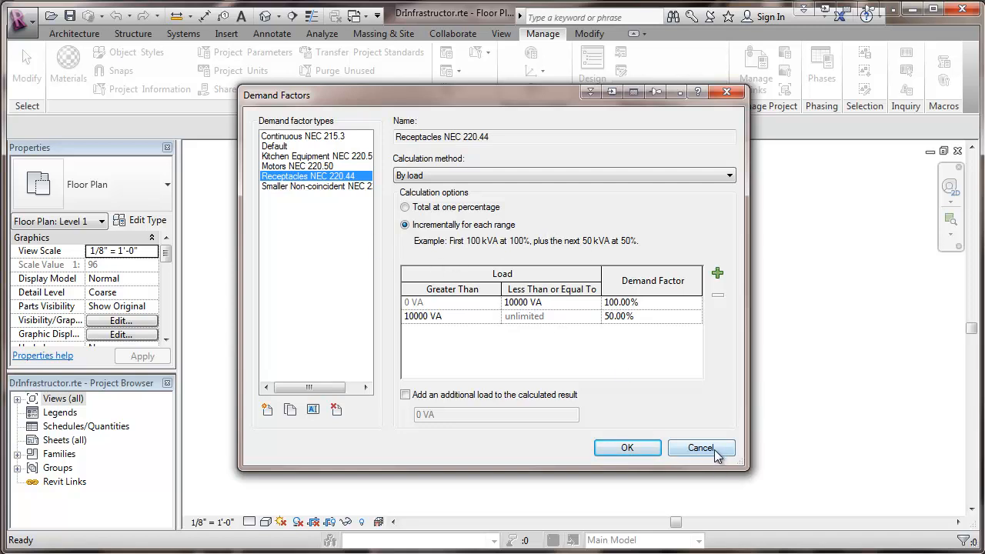
Cancel the Demand Factors dialog and bring the MEP Settings list back up
{"action": "left_click", "coordinate": [700, 448]}
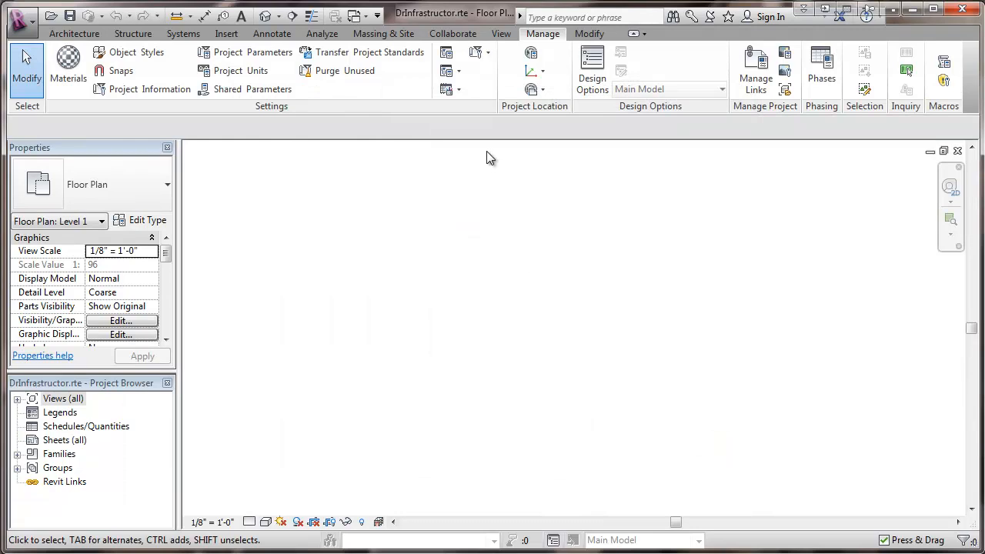
{"action": "left_click", "coordinate": [453, 71]}
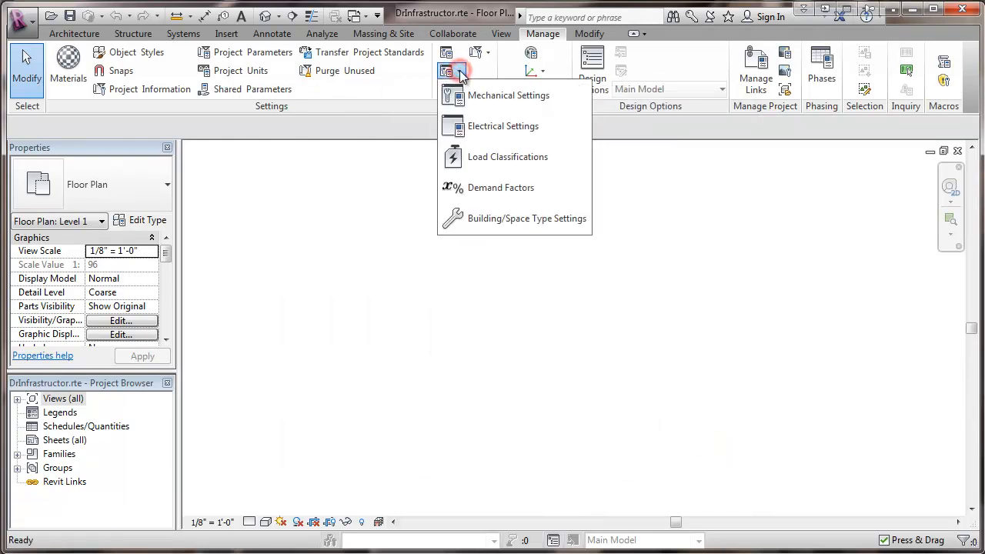
{"action": "mouse_move", "coordinate": [502, 126]}
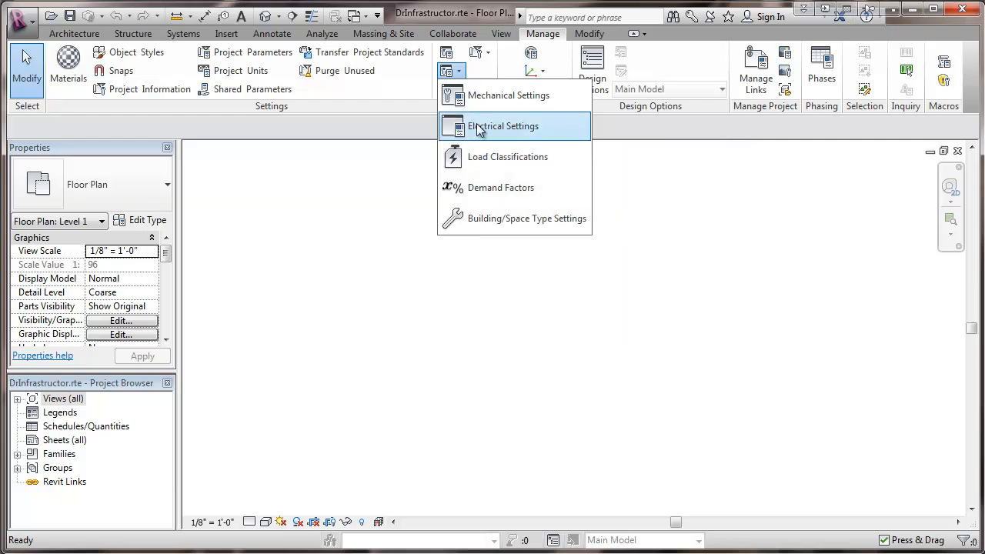
{"action": "mouse_move", "coordinate": [503, 127]}
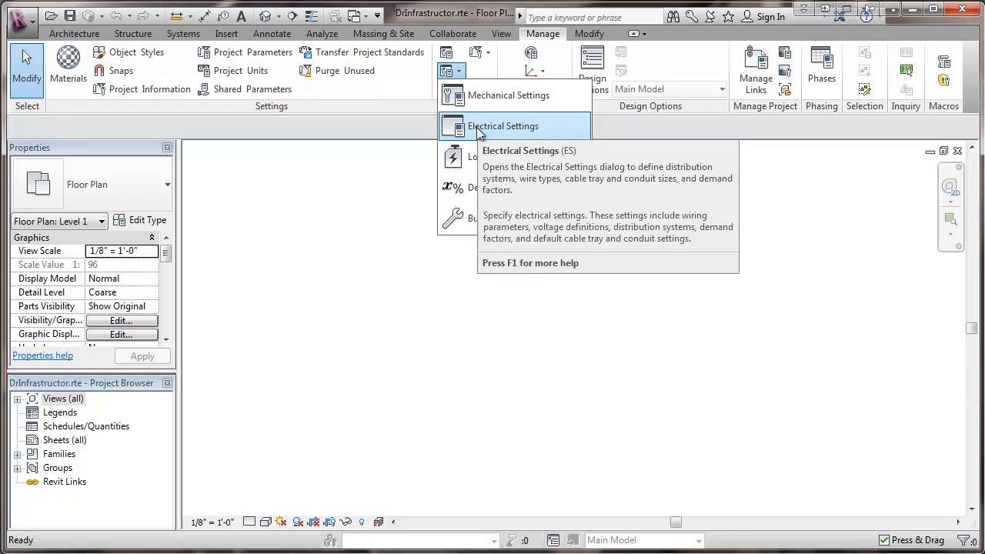
{"action": "mouse_move", "coordinate": [474, 157]}
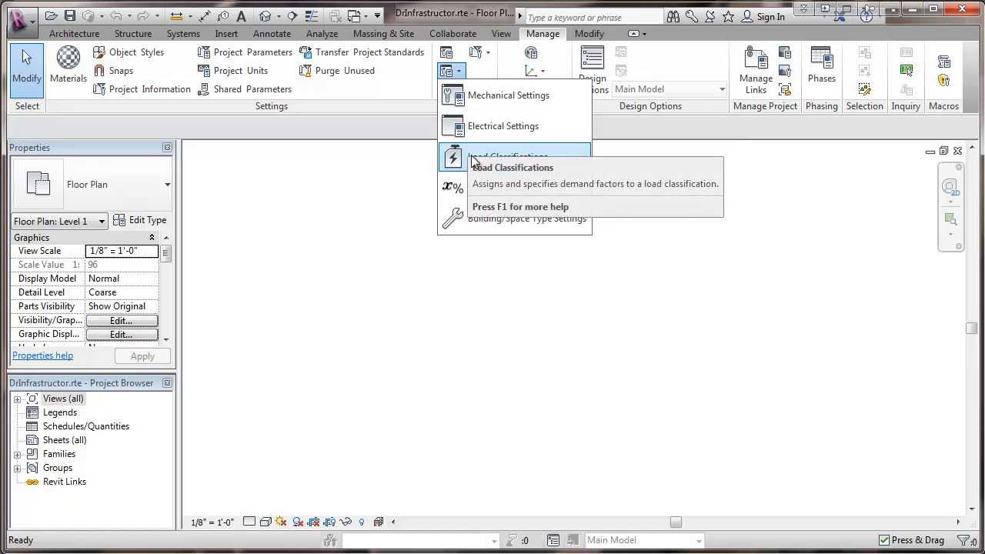
Open the Load Classifications dialog showing HVAC with the Default demand factor
{"action": "left_click", "coordinate": [511, 166]}
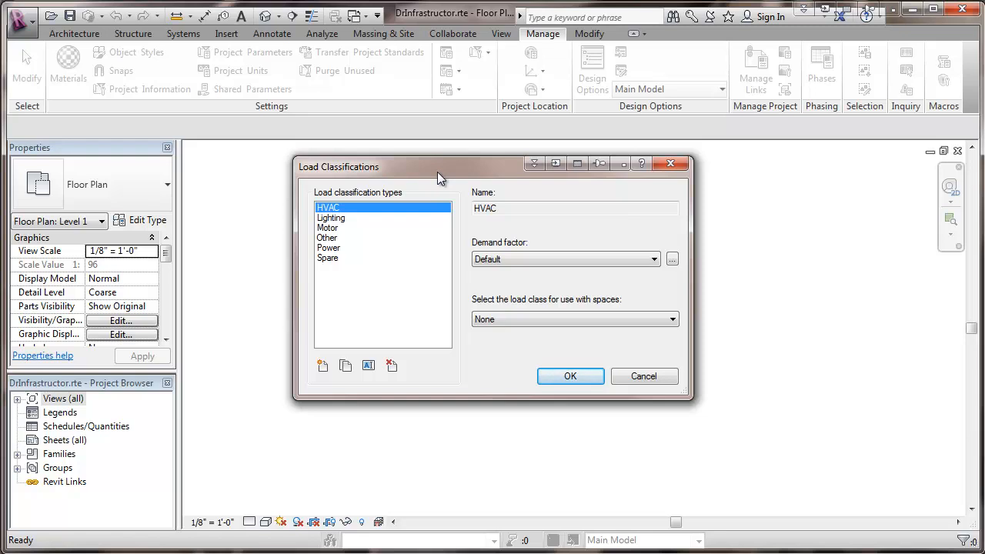
{"action": "mouse_move", "coordinate": [449, 191]}
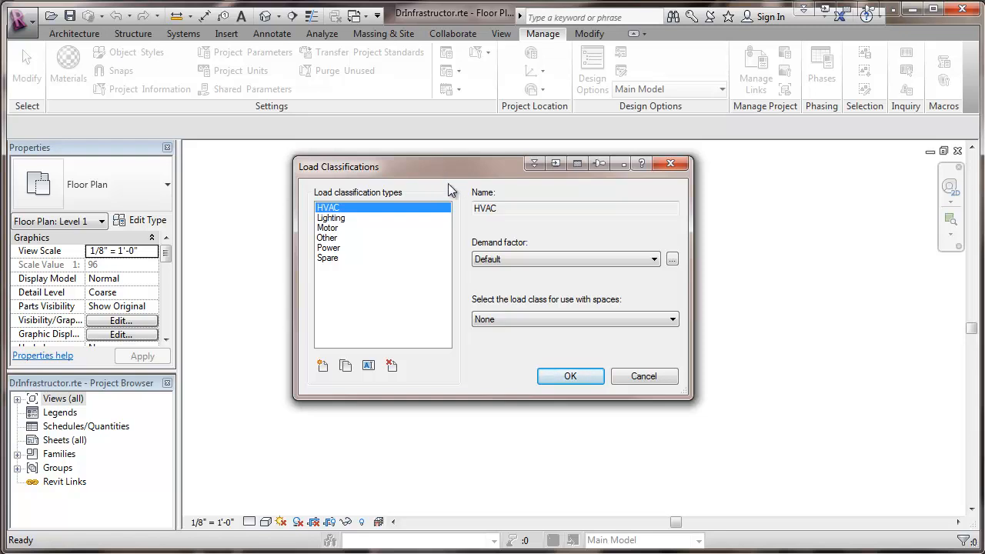
{"action": "mouse_move", "coordinate": [444, 186]}
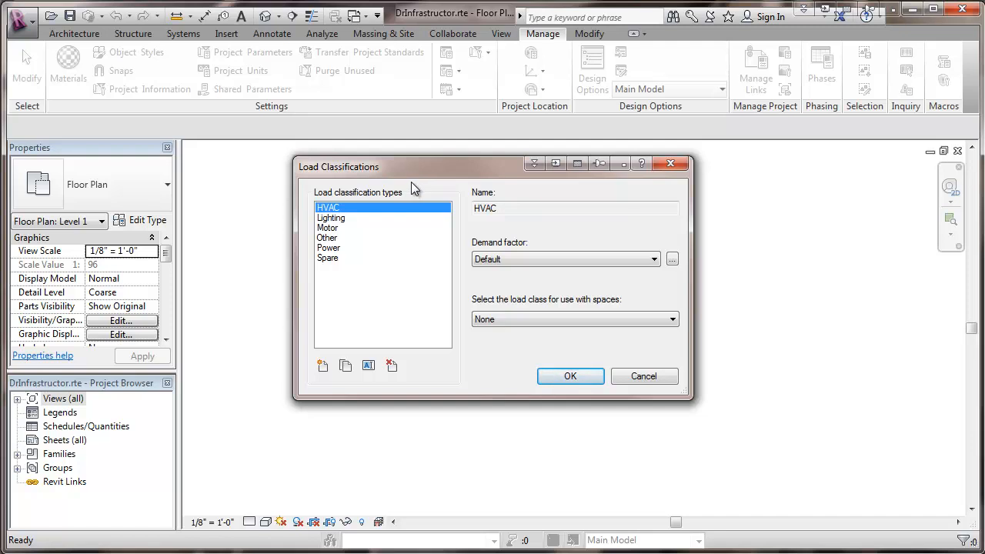
{"action": "mouse_move", "coordinate": [392, 216]}
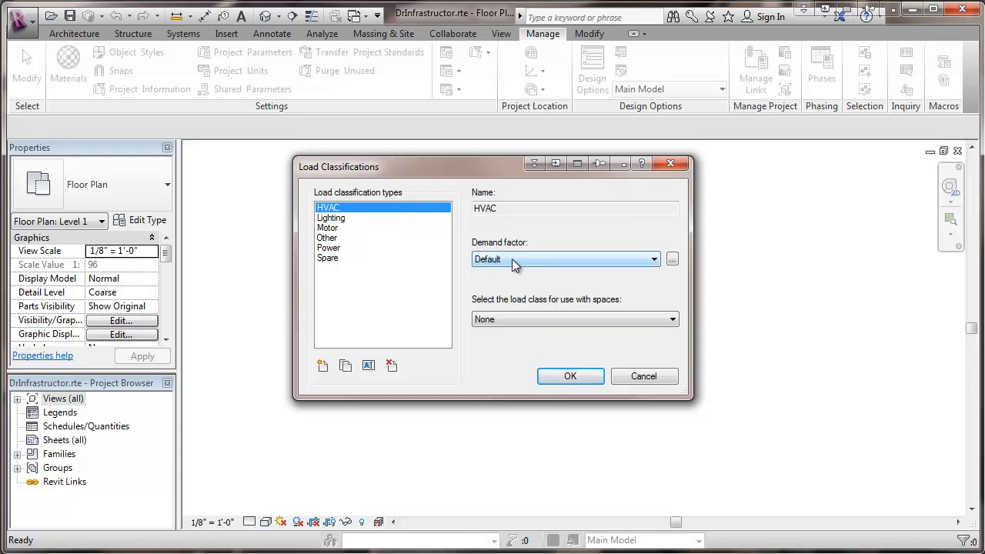
{"action": "mouse_move", "coordinate": [542, 270]}
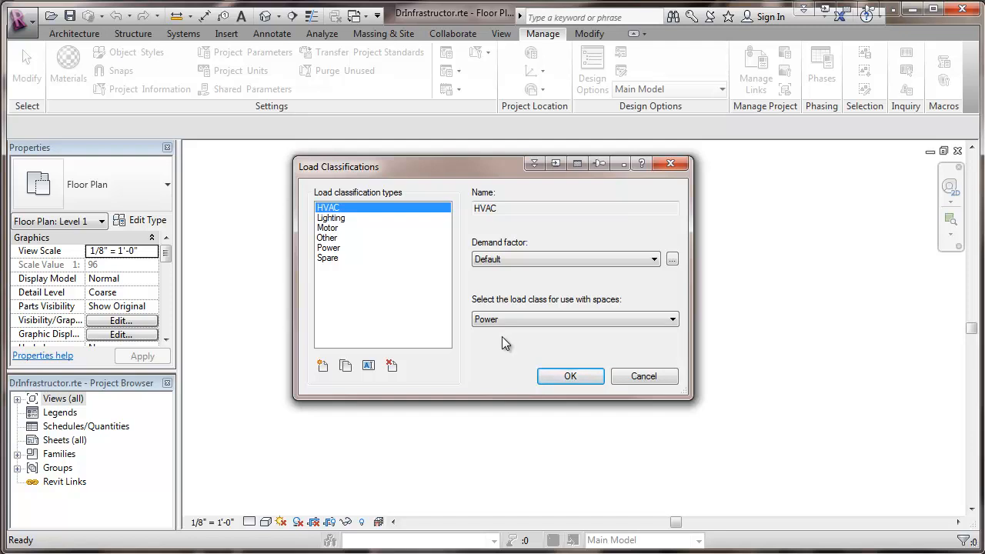
{"action": "mouse_move", "coordinate": [335, 224]}
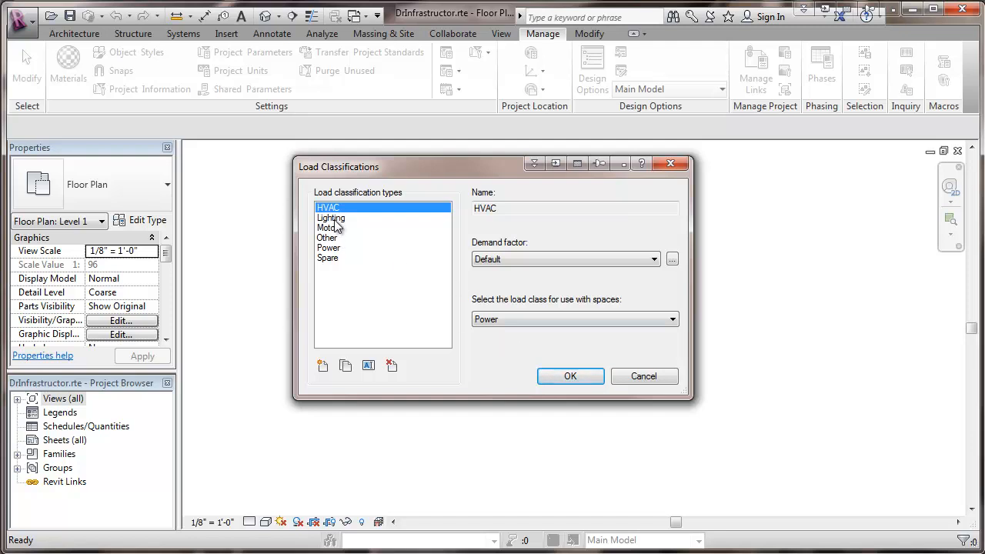
Rename the Lighting load classification to 'Lighting - Intermittent'
{"action": "left_click", "coordinate": [330, 219]}
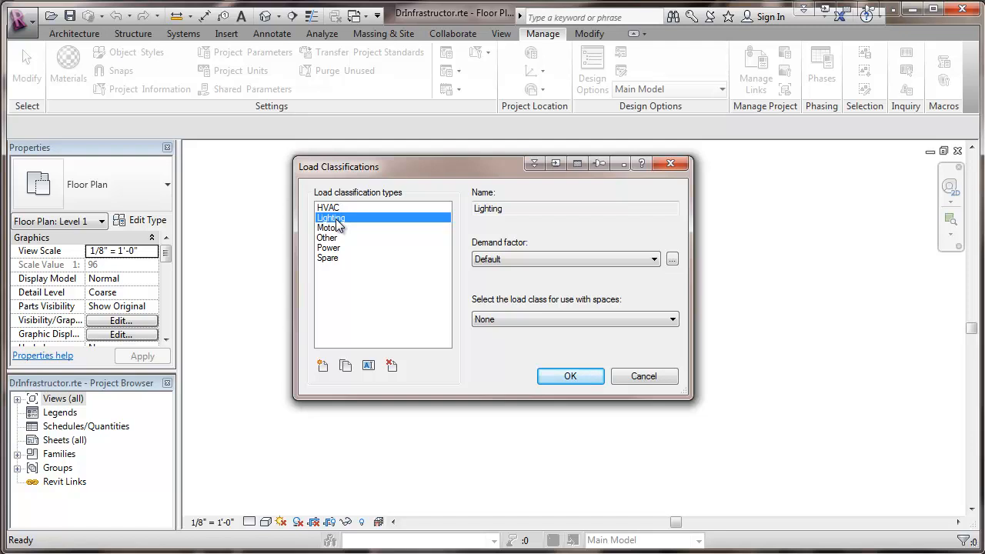
{"action": "mouse_move", "coordinate": [345, 224]}
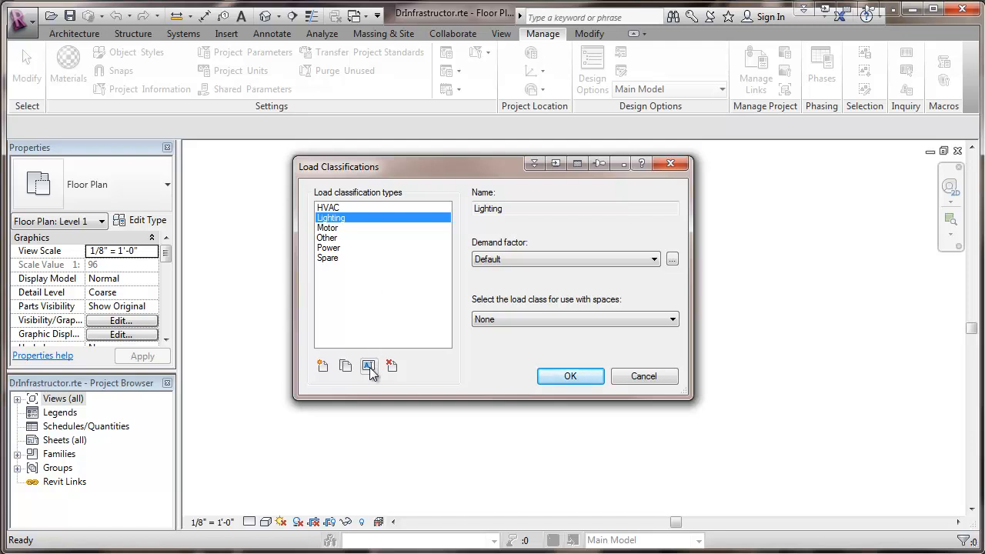
{"action": "left_click", "coordinate": [369, 366]}
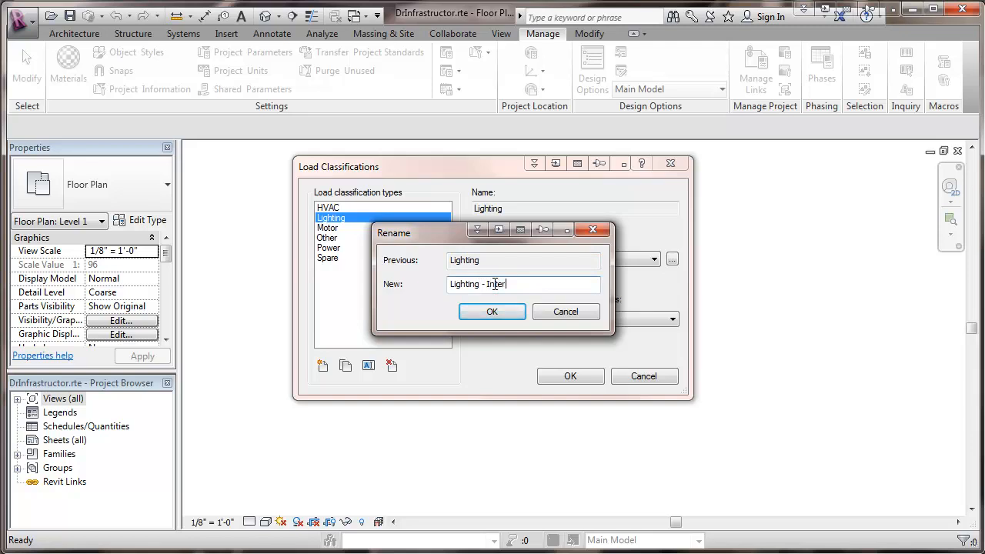
{"action": "type", "text": "mittent"}
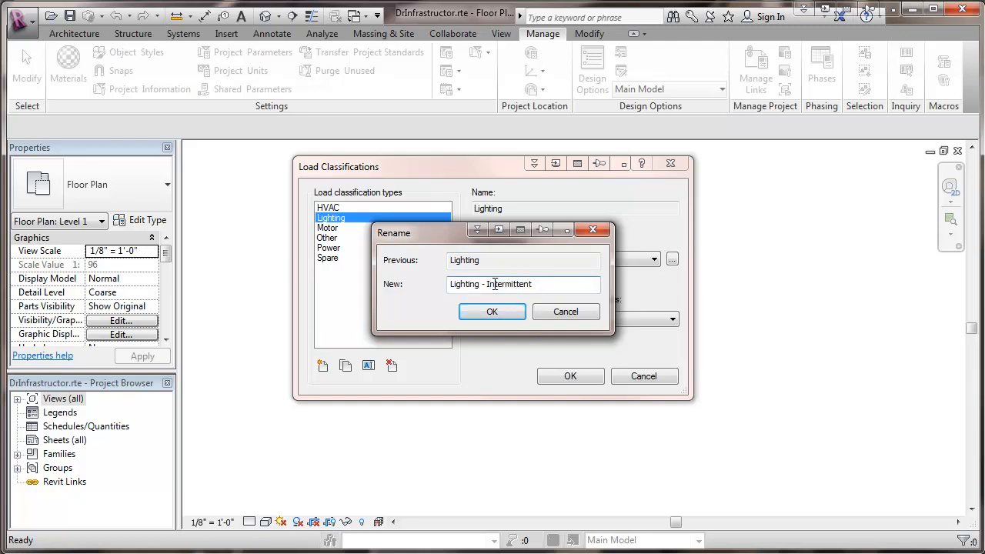
{"action": "left_click", "coordinate": [493, 311]}
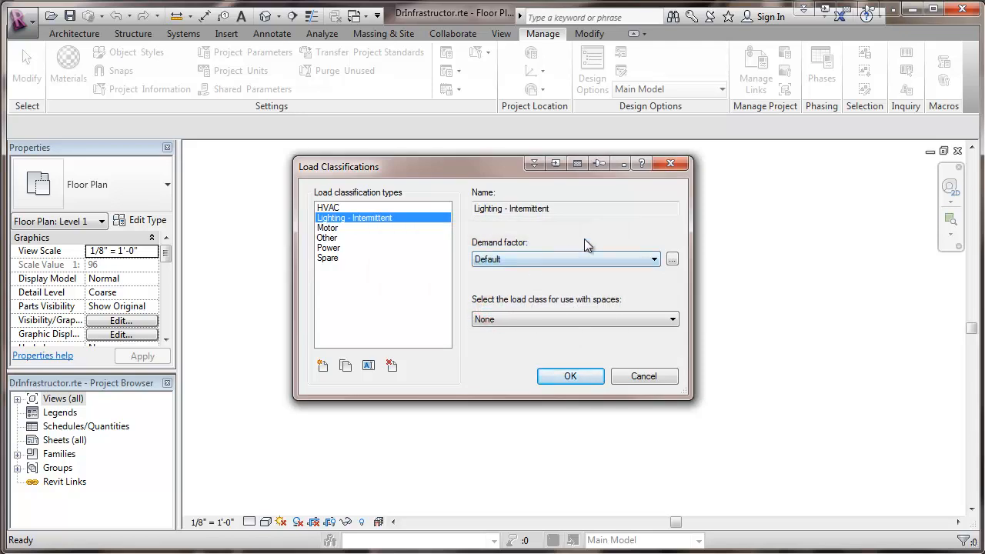
{"action": "mouse_move", "coordinate": [603, 237]}
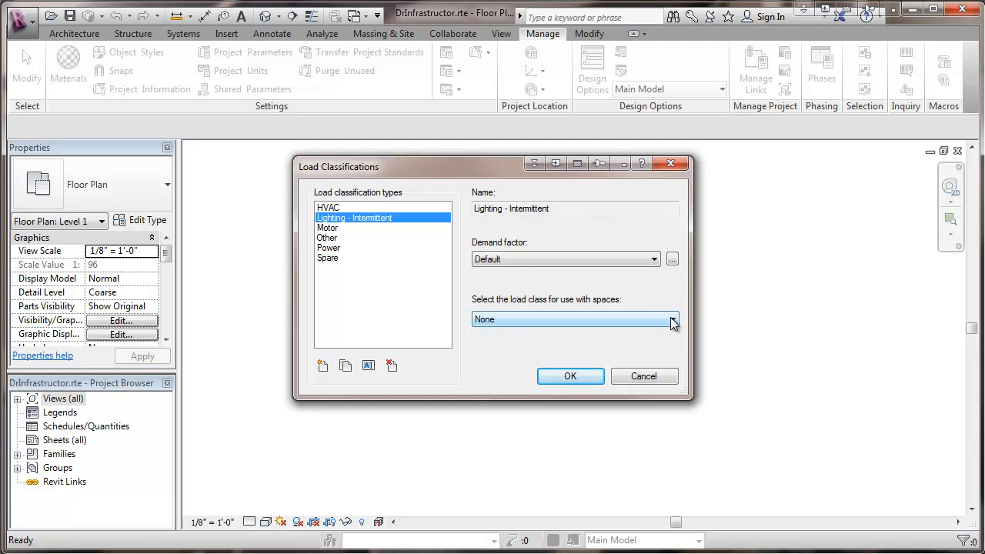
Give Lighting - Intermittent the Lighting space class and create 'Lighting - Continuous'
{"action": "left_click", "coordinate": [569, 319]}
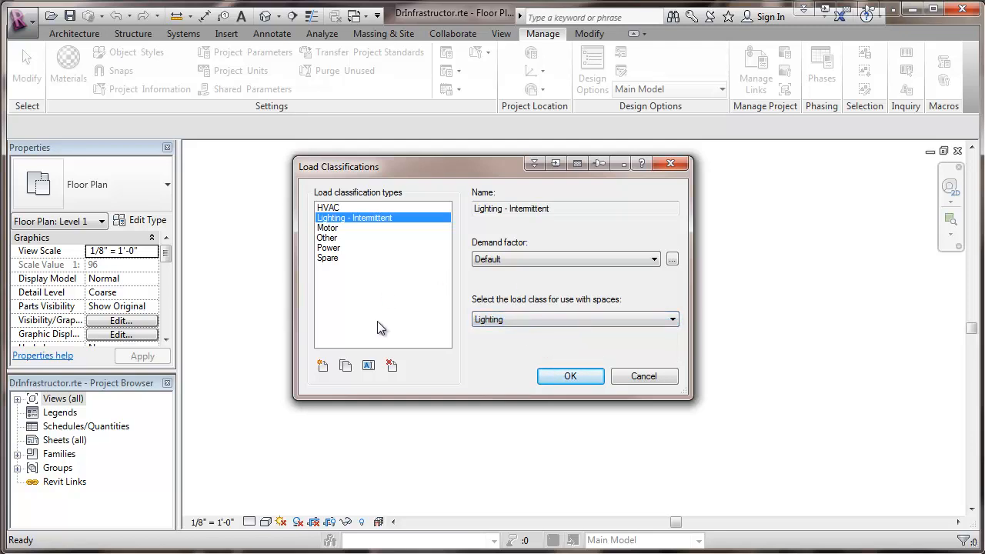
{"action": "mouse_move", "coordinate": [344, 319]}
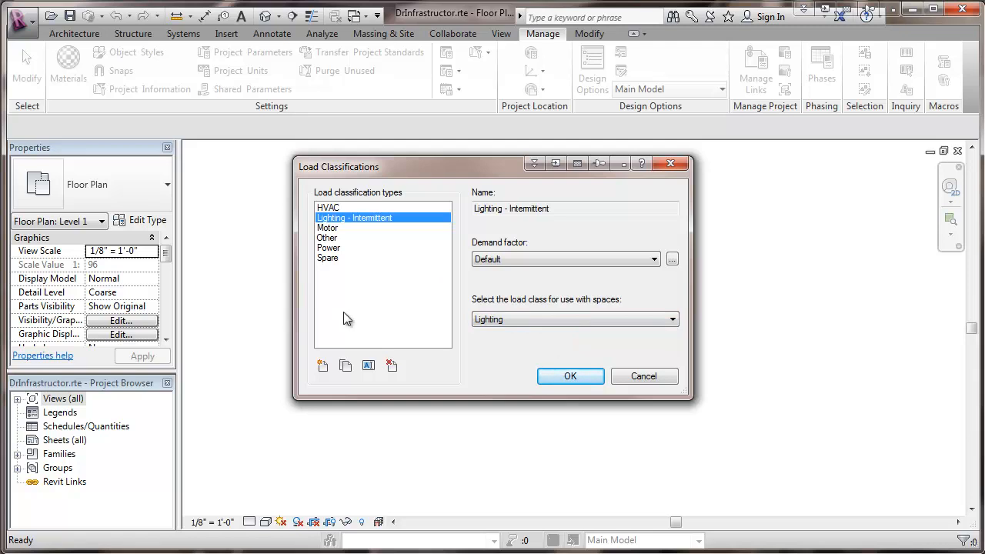
{"action": "mouse_move", "coordinate": [323, 366]}
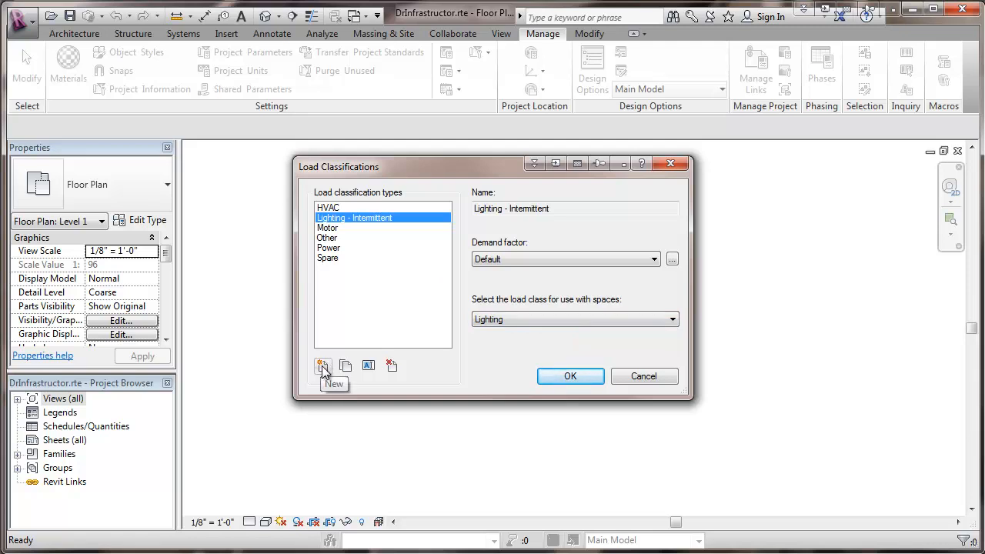
{"action": "left_click", "coordinate": [323, 366]}
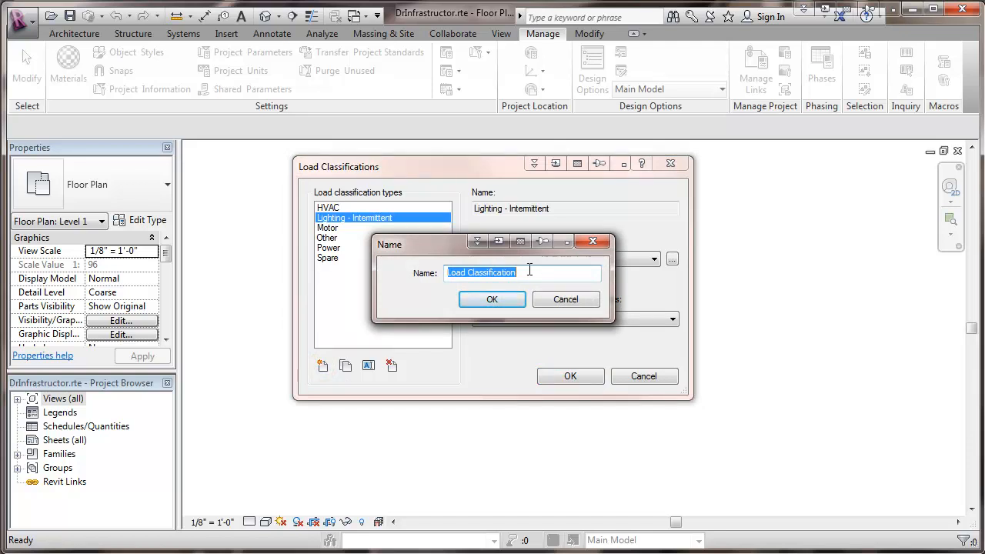
{"action": "type", "text": "Lighting -"}
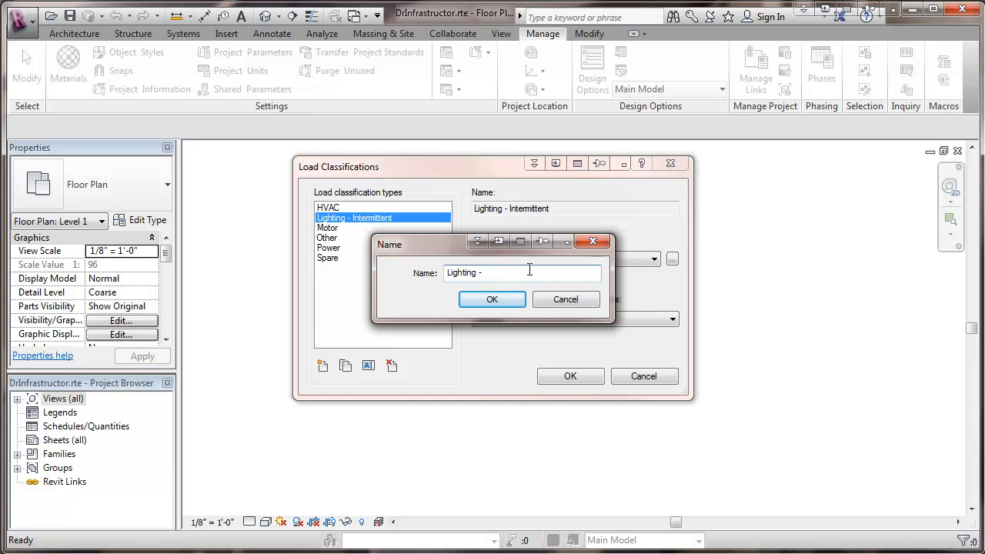
{"action": "type", "text": "Continuous"}
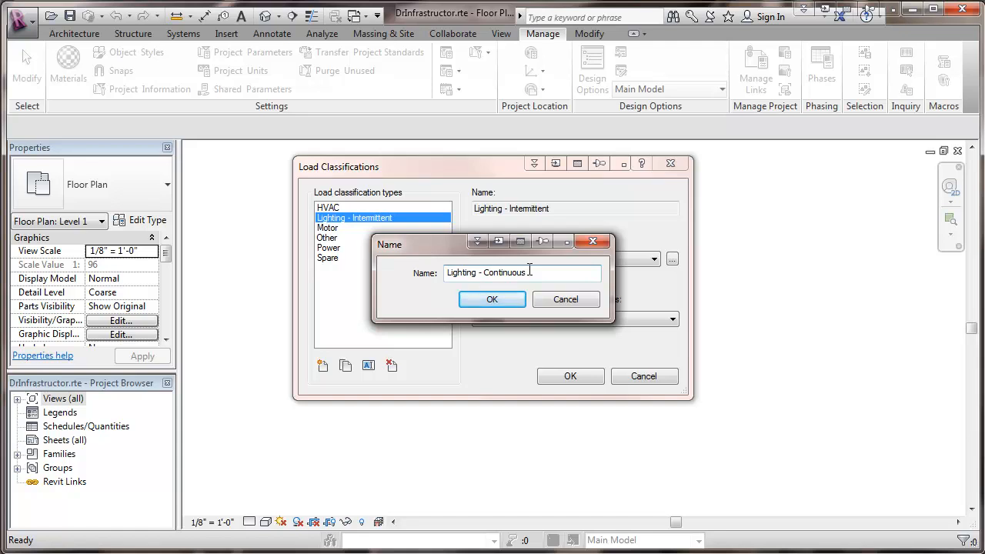
{"action": "left_click", "coordinate": [492, 299]}
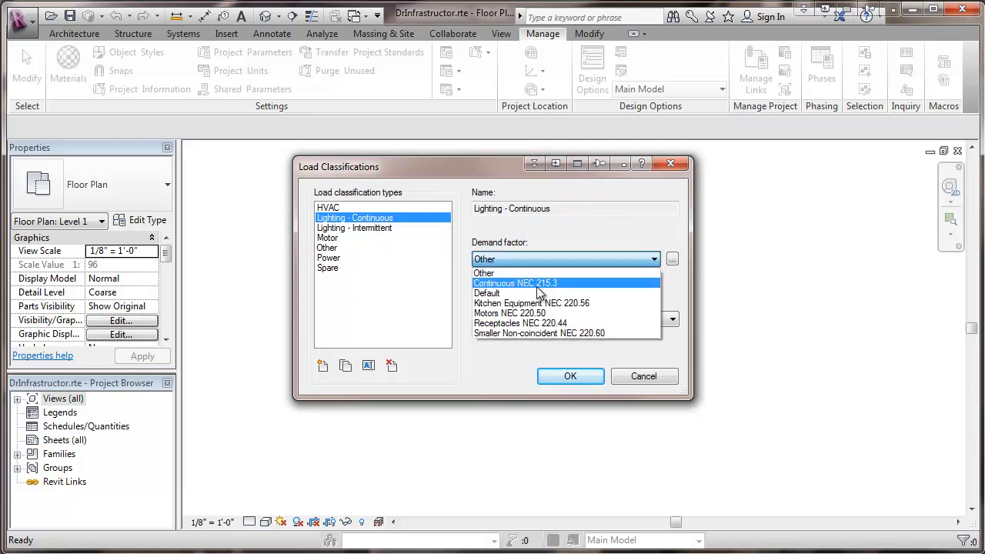
Assign Lighting - Continuous the Continuous NEC 215.3 demand factor and Lighting space class
{"action": "left_click", "coordinate": [514, 283]}
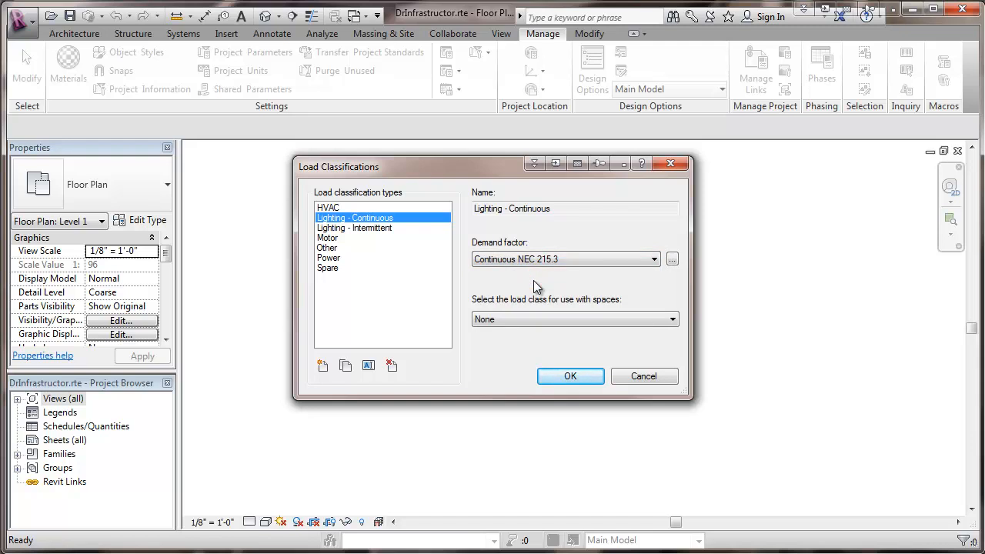
{"action": "mouse_move", "coordinate": [594, 294]}
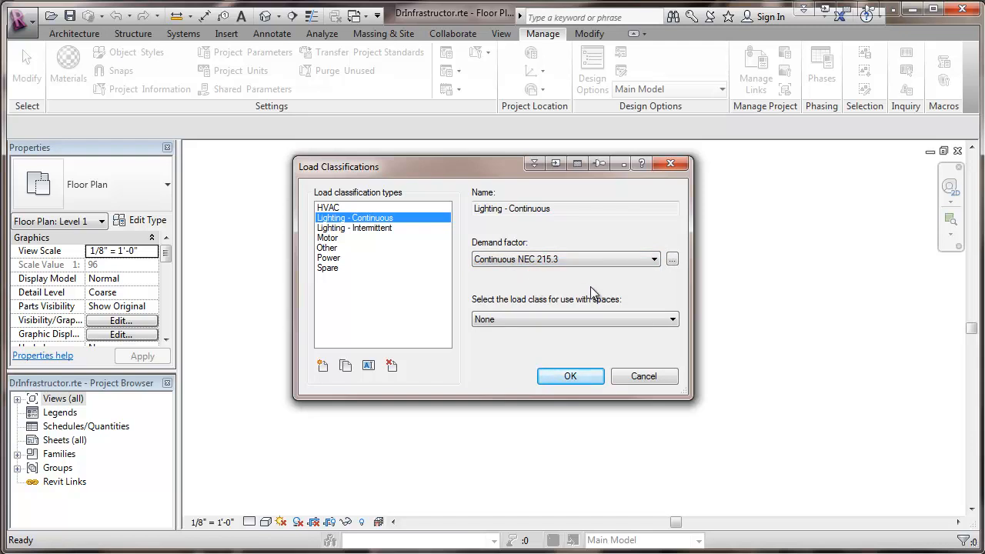
{"action": "left_click", "coordinate": [671, 318]}
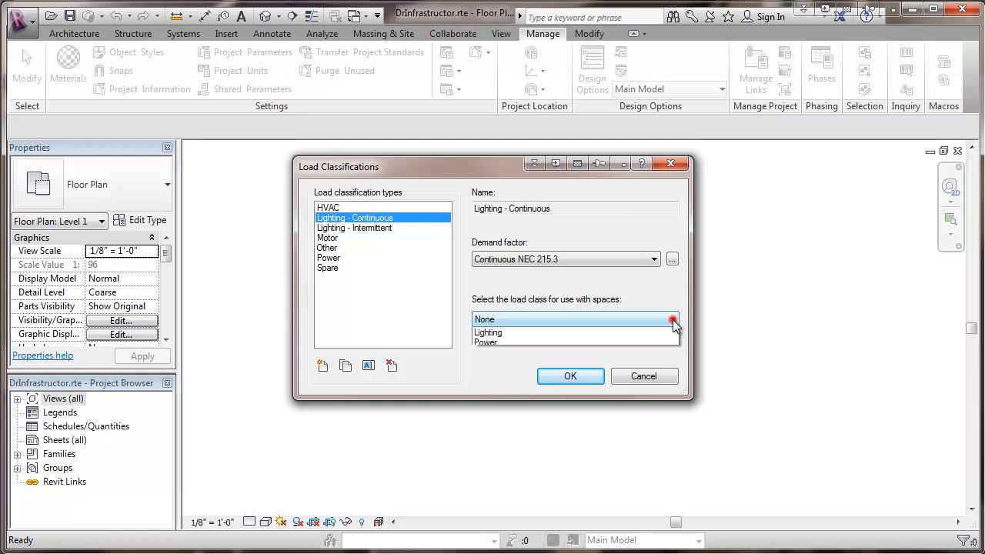
{"action": "left_click", "coordinate": [487, 332]}
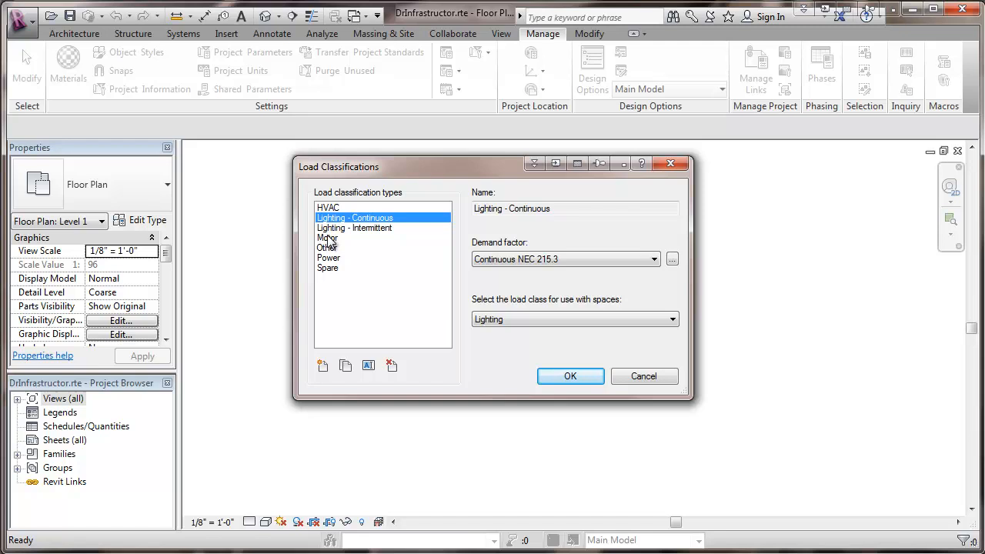
Give Motor the Motors NEC 220.50 demand factor and the Power space load class
{"action": "left_click", "coordinate": [328, 237]}
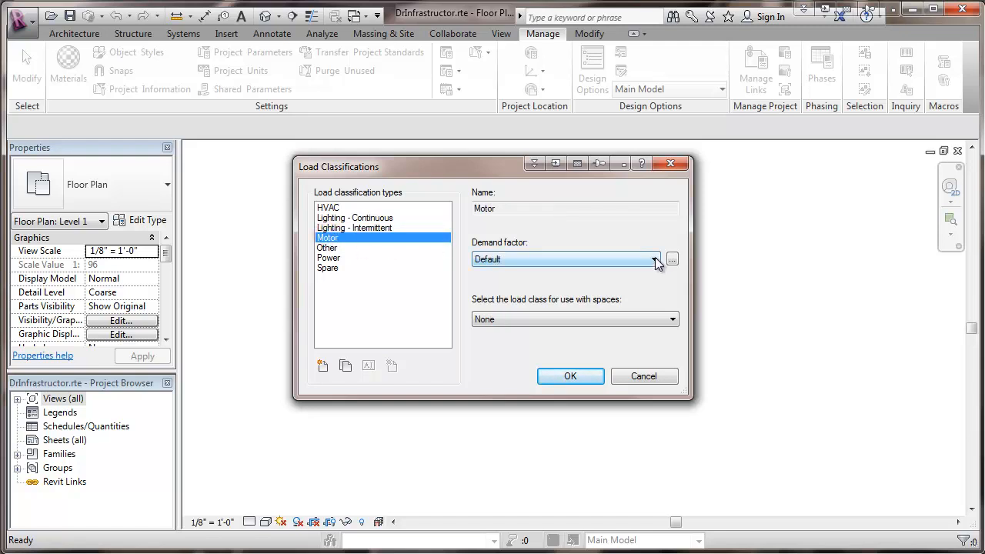
{"action": "left_click", "coordinate": [653, 259]}
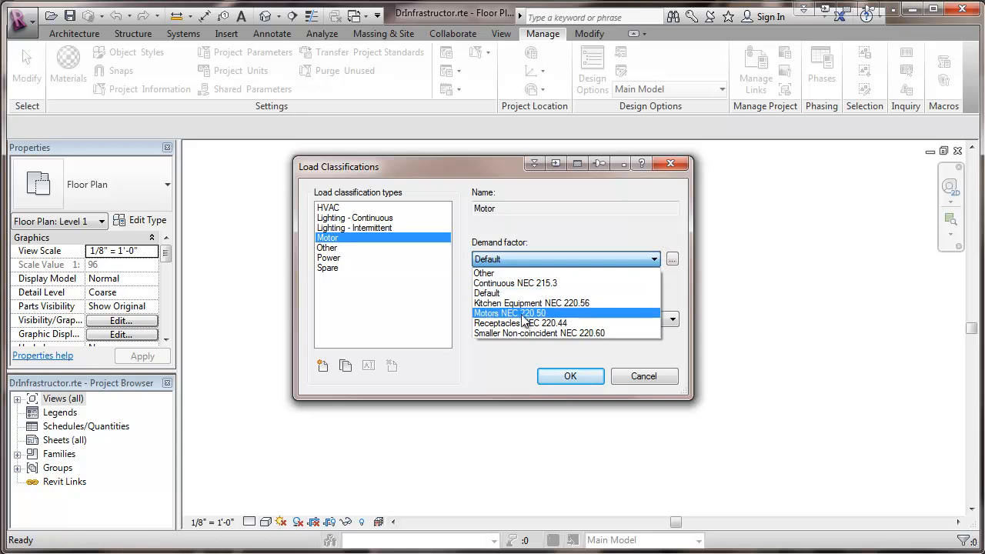
{"action": "left_click", "coordinate": [511, 314]}
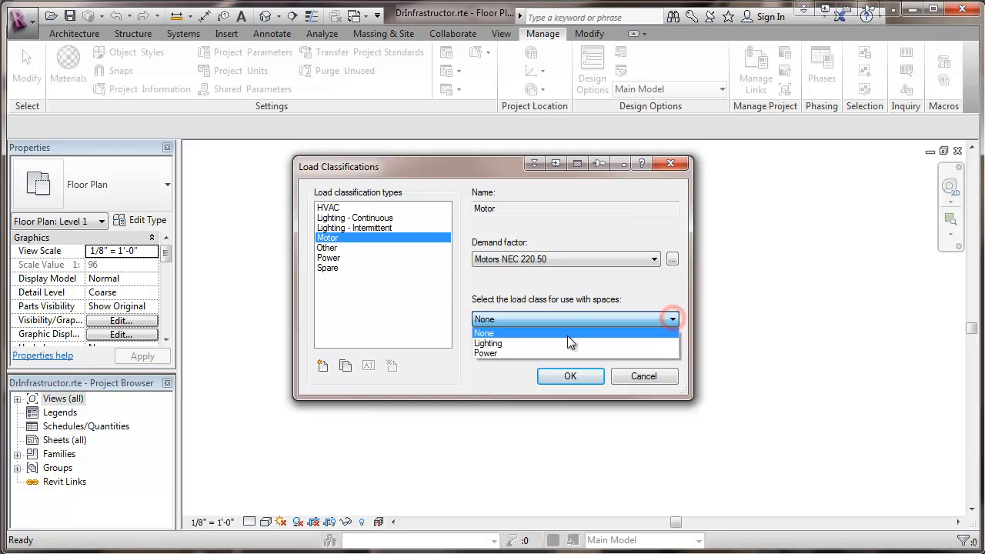
{"action": "left_click", "coordinate": [486, 353]}
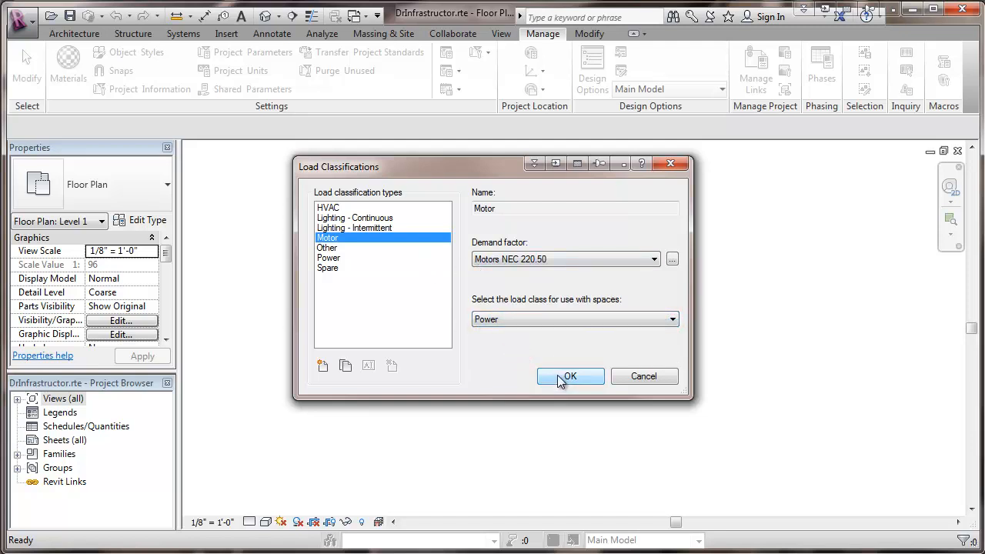
{"action": "left_click", "coordinate": [332, 255]}
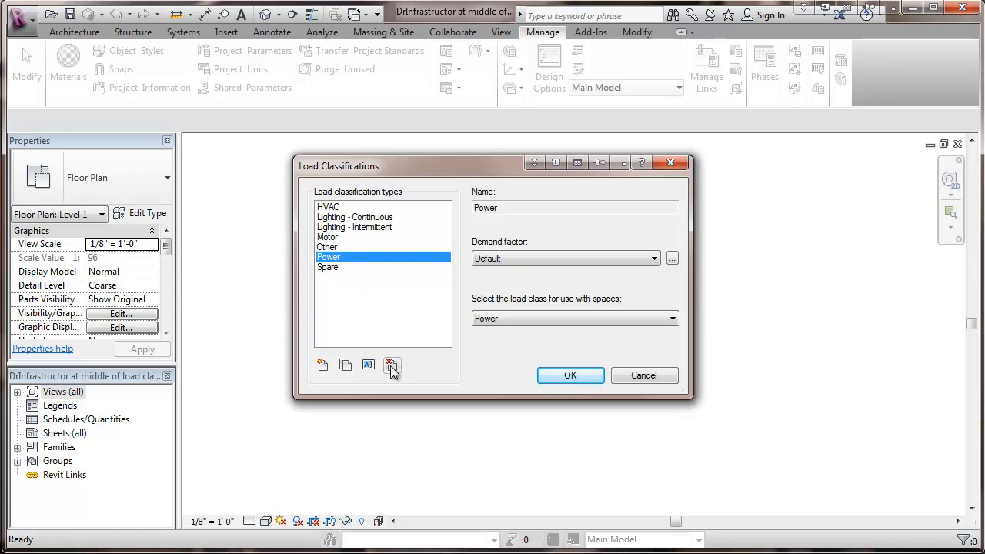
{"action": "mouse_move", "coordinate": [392, 364]}
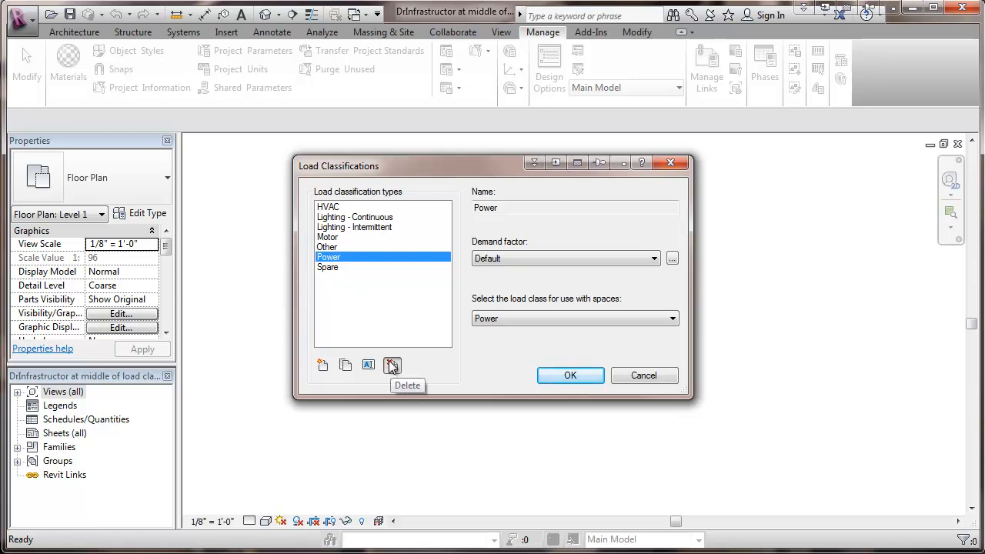
Delete the Power classification and create a new 'Dedicated - Continuous' load classification
{"action": "left_click", "coordinate": [391, 365]}
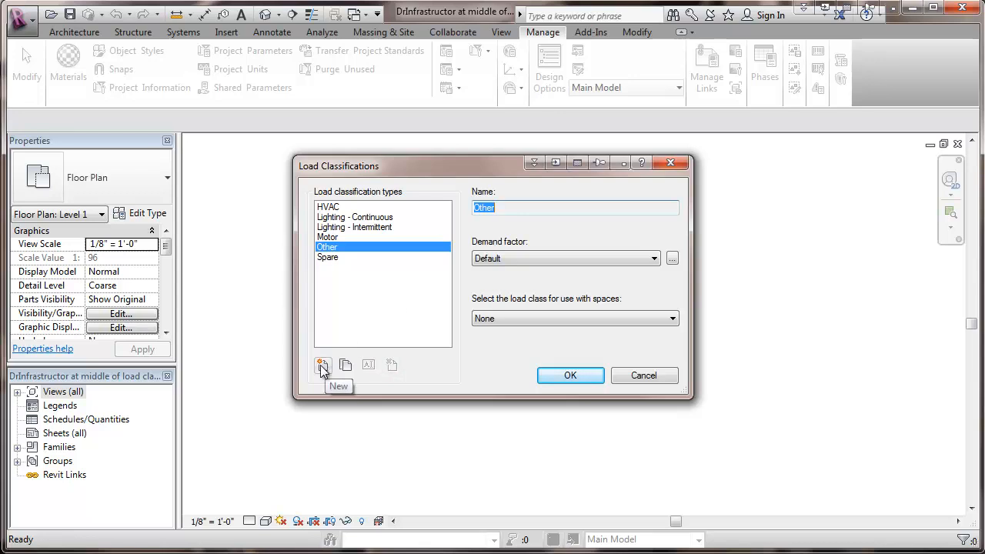
{"action": "left_click", "coordinate": [323, 364]}
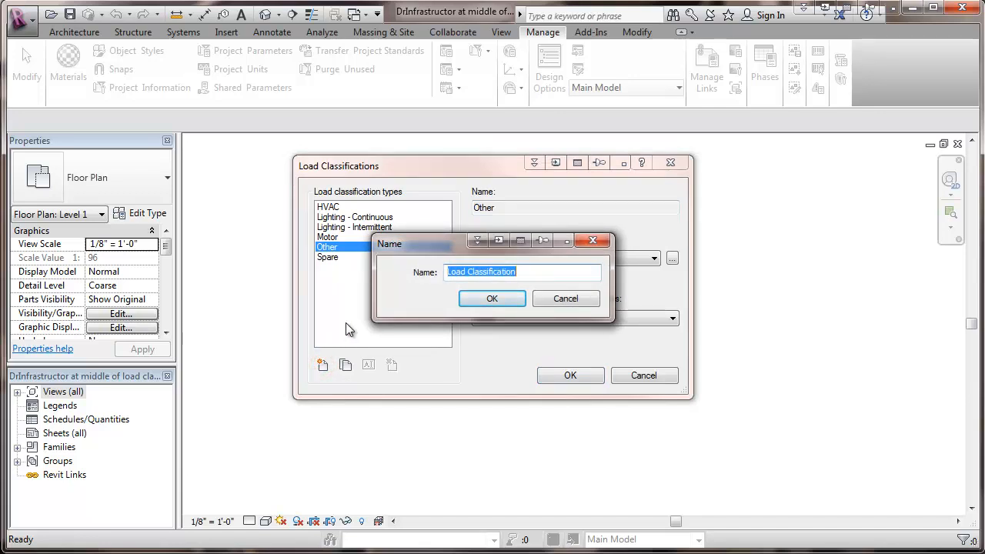
{"action": "type", "text": "Dedicated -"}
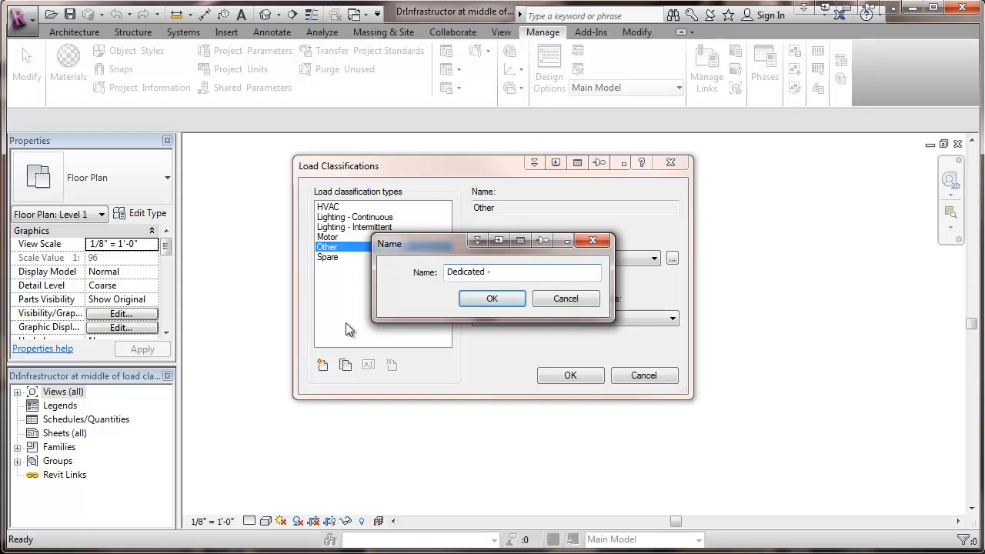
{"action": "type", "text": "Continuous"}
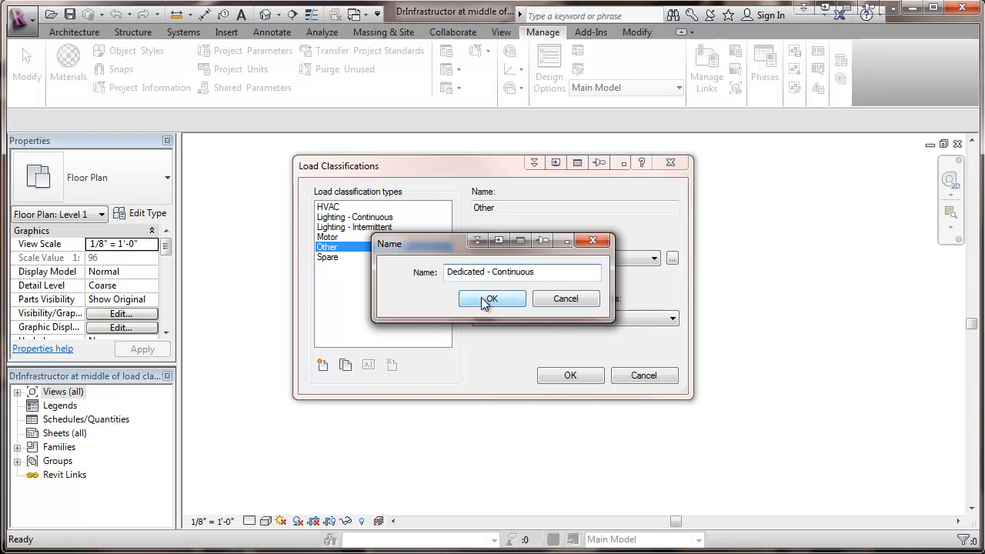
{"action": "left_click", "coordinate": [491, 299]}
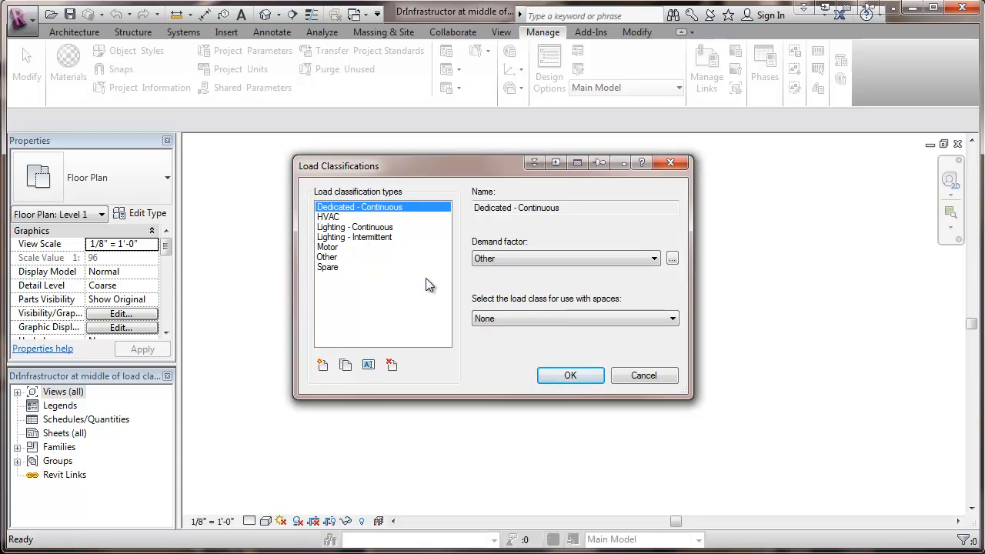
{"action": "mouse_move", "coordinate": [542, 256]}
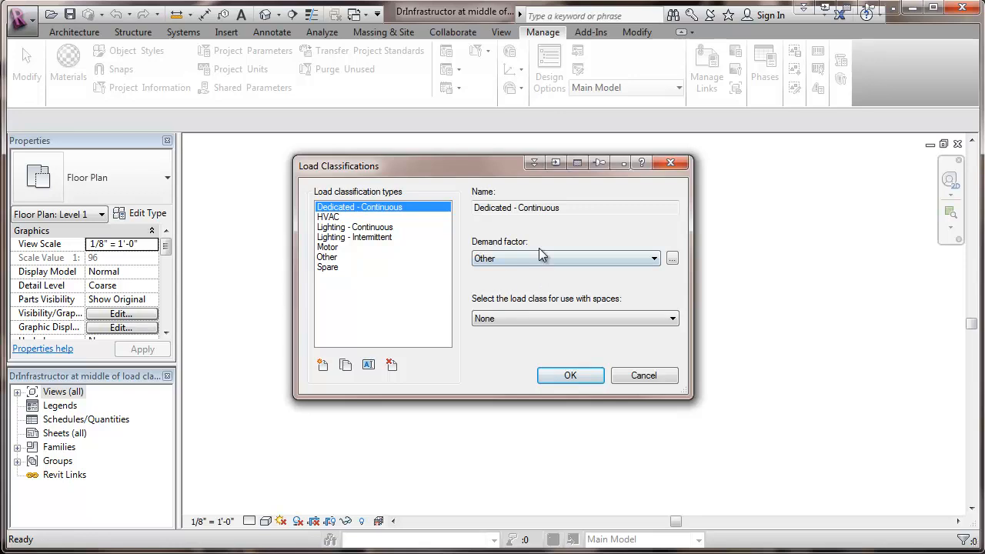
Assign Dedicated - Continuous the Continuous NEC 215.3 demand factor and Power space class
{"action": "left_click", "coordinate": [652, 258]}
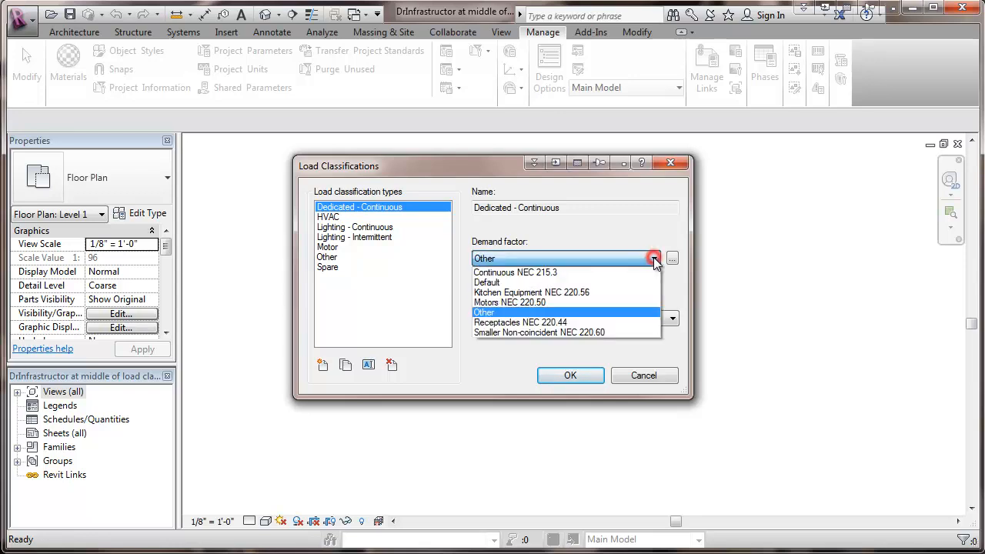
{"action": "left_click", "coordinate": [514, 273]}
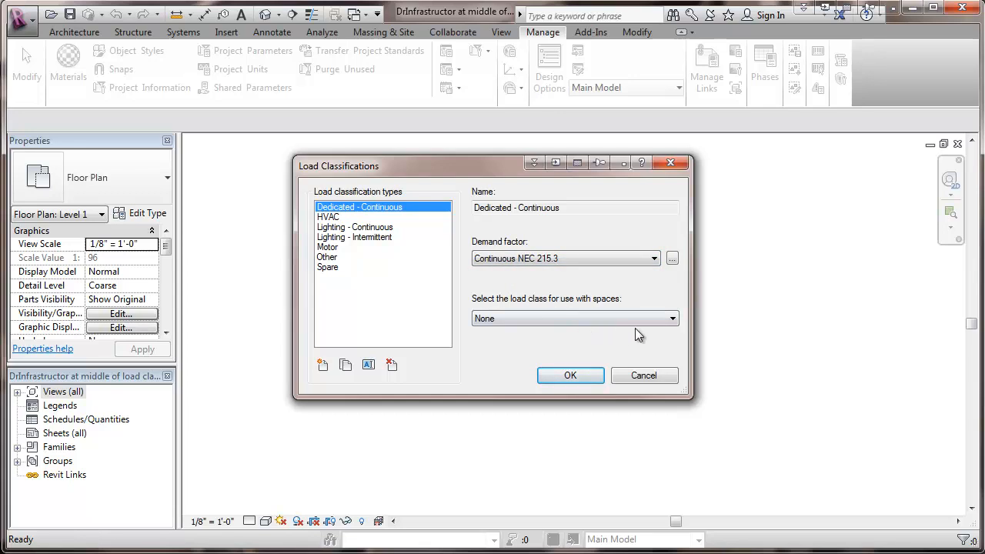
{"action": "left_click", "coordinate": [574, 317]}
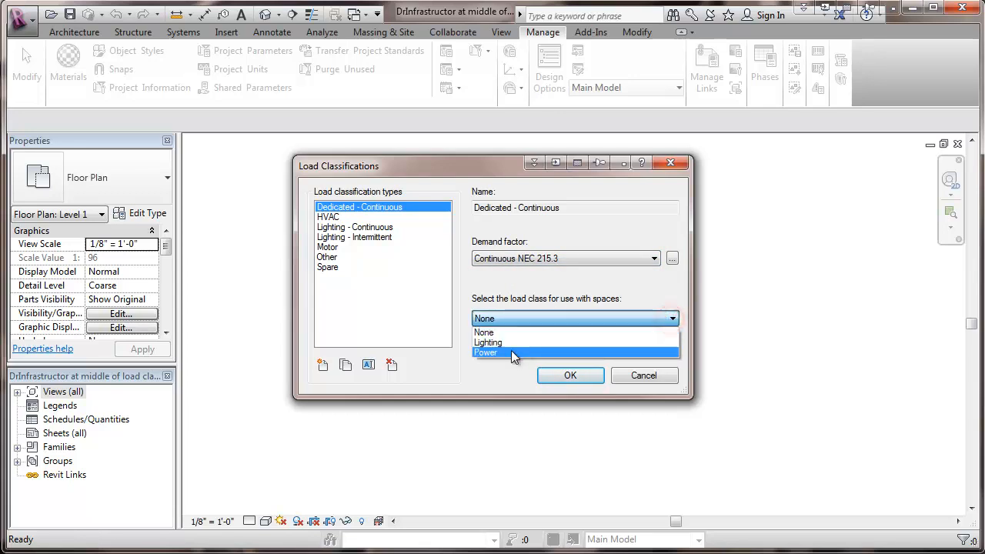
{"action": "left_click", "coordinate": [487, 352]}
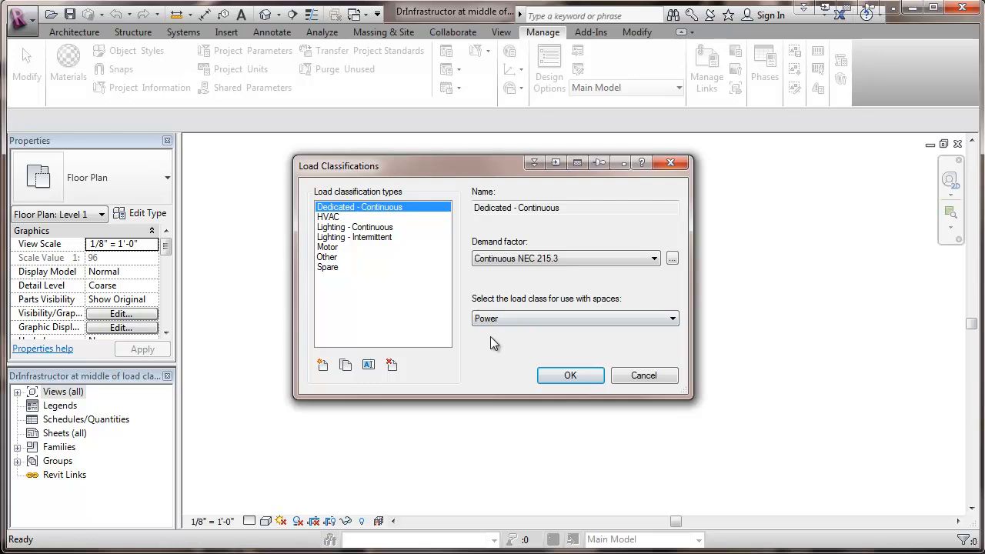
{"action": "left_click", "coordinate": [323, 364]}
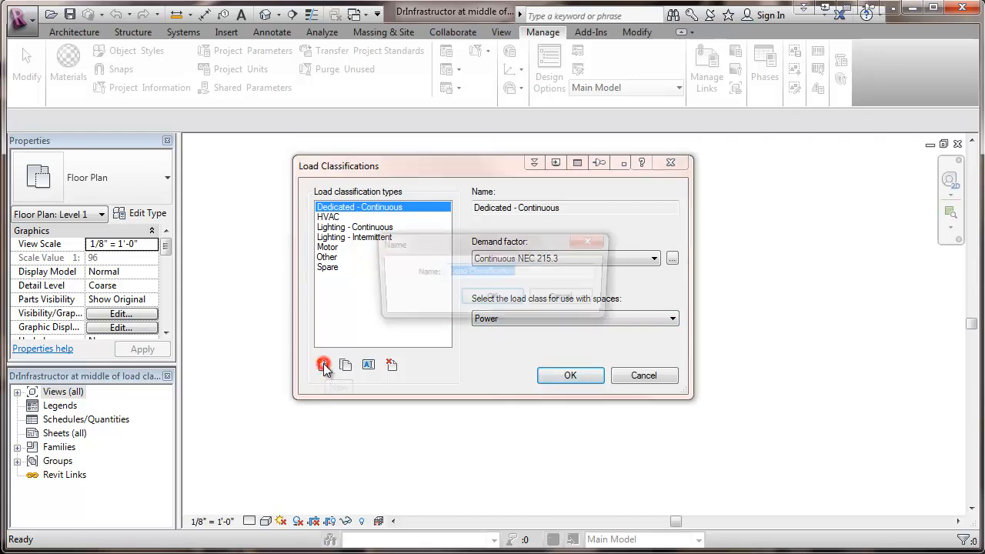
Create Dedicated - Intermittent with Default demand factor and Power space load class, then start another
{"action": "left_click", "coordinate": [323, 365]}
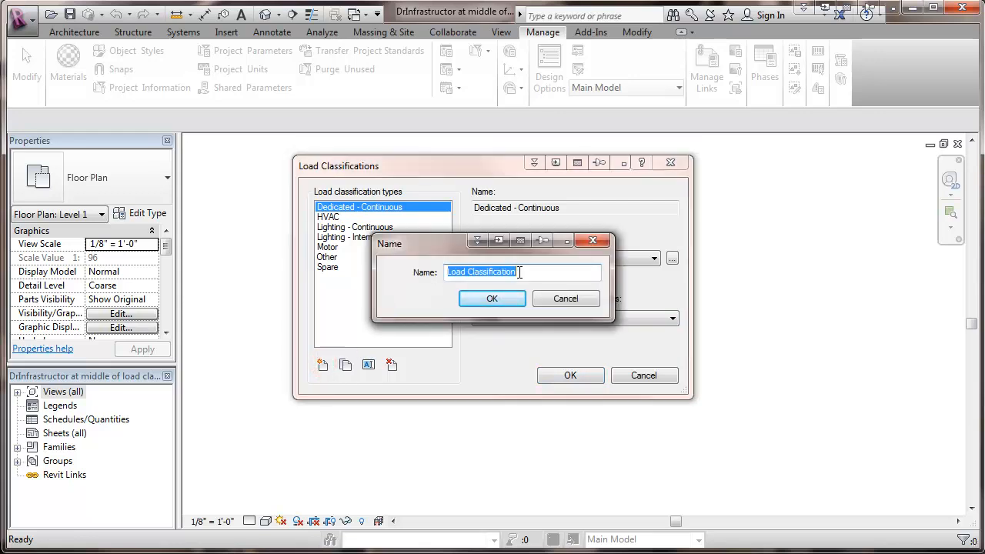
{"action": "type", "text": "Dedicated - Intermittent"}
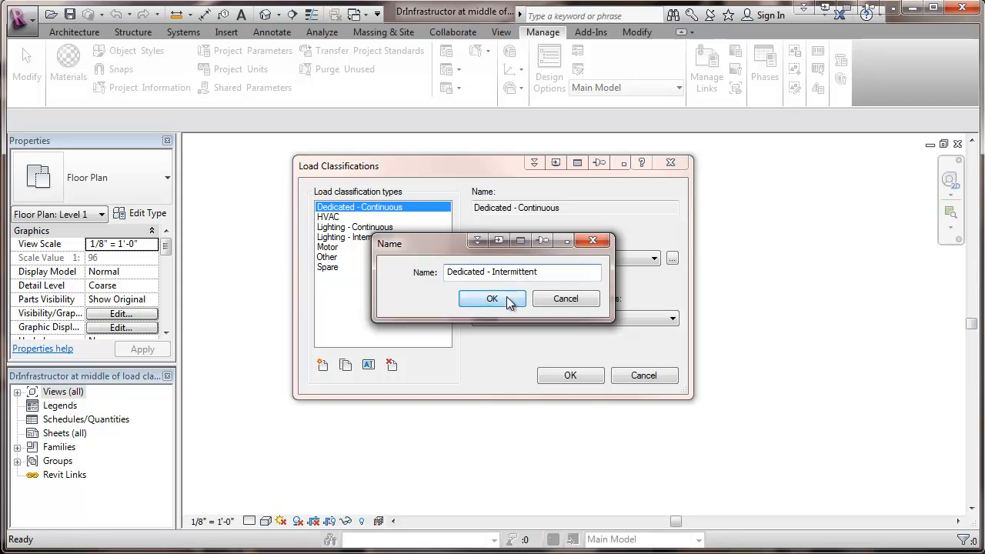
{"action": "left_click", "coordinate": [492, 299]}
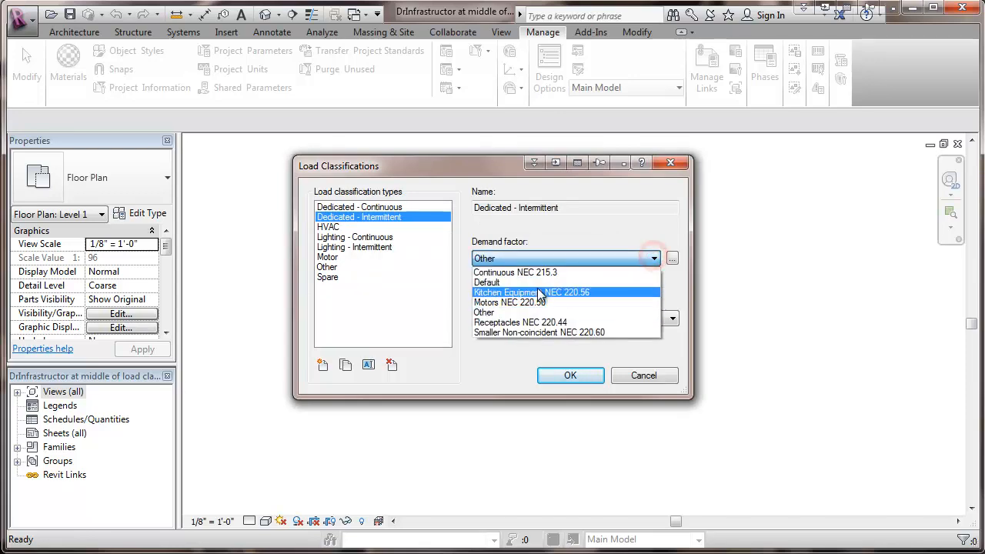
{"action": "left_click", "coordinate": [486, 283]}
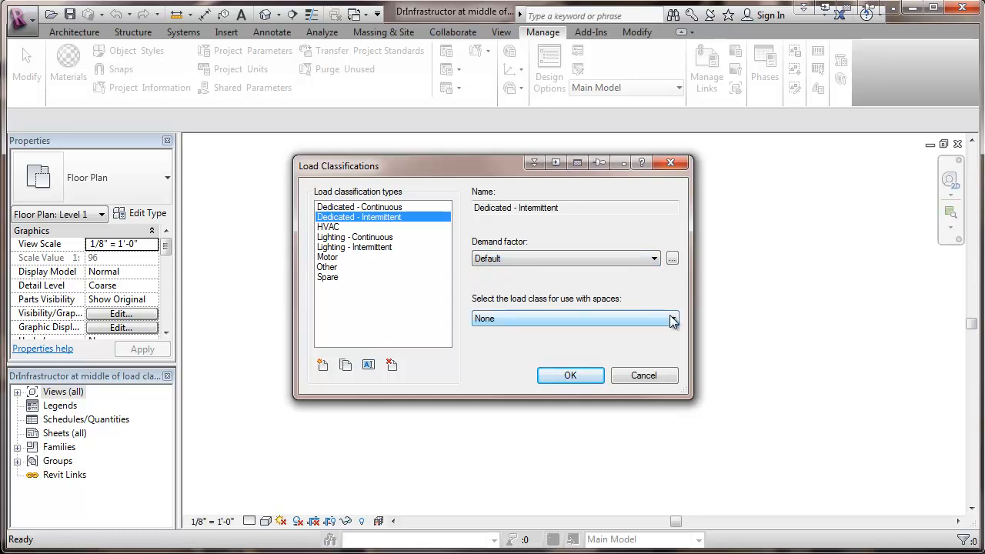
{"action": "left_click", "coordinate": [671, 319]}
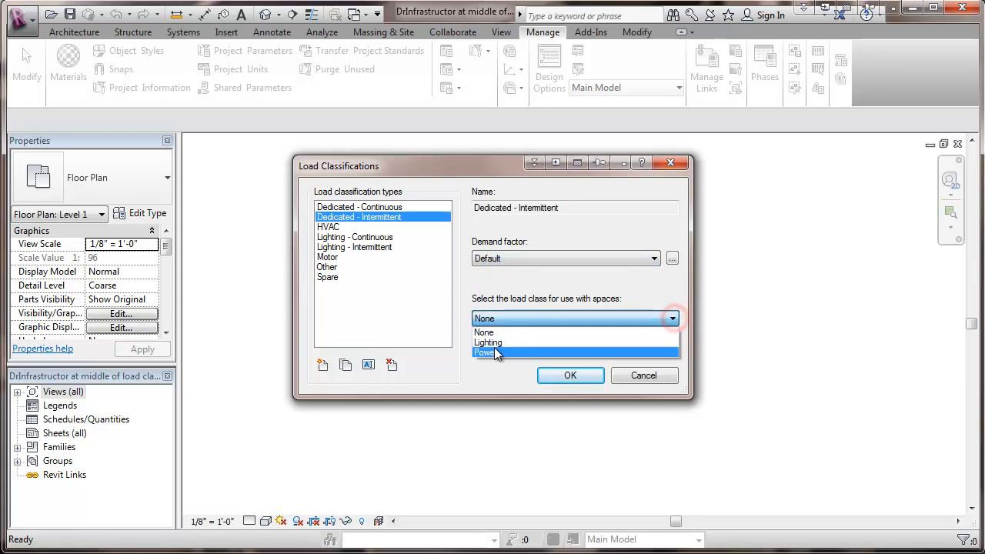
{"action": "left_click", "coordinate": [484, 352]}
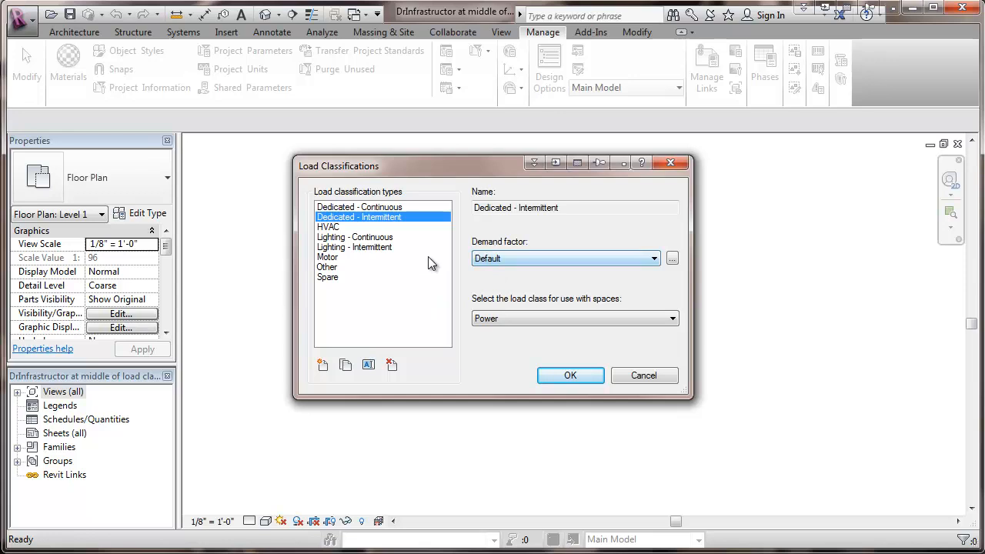
{"action": "left_click", "coordinate": [323, 364]}
{"action": "type", "text": "Dedicated -"}
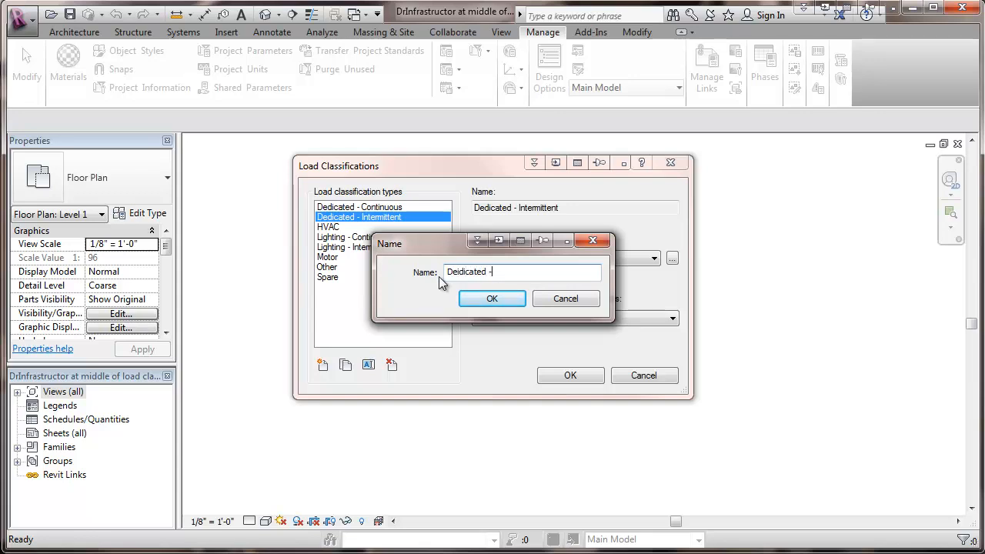
Create Dedicated - Smaller with Smaller Non-coincident NEC 220.60 demand factor and Power load class
{"action": "type", "text": "Smaller"}
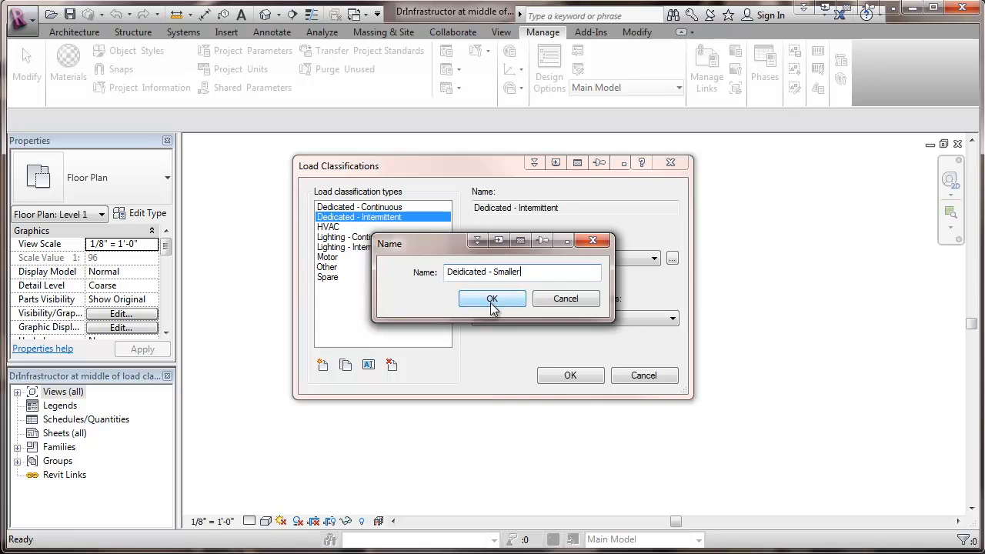
{"action": "left_click", "coordinate": [493, 298]}
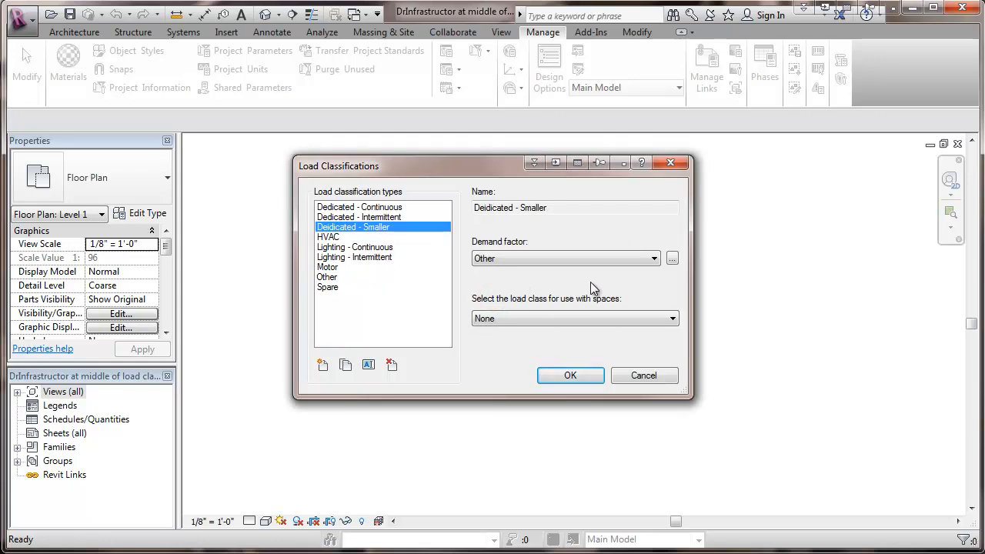
{"action": "mouse_move", "coordinate": [654, 276]}
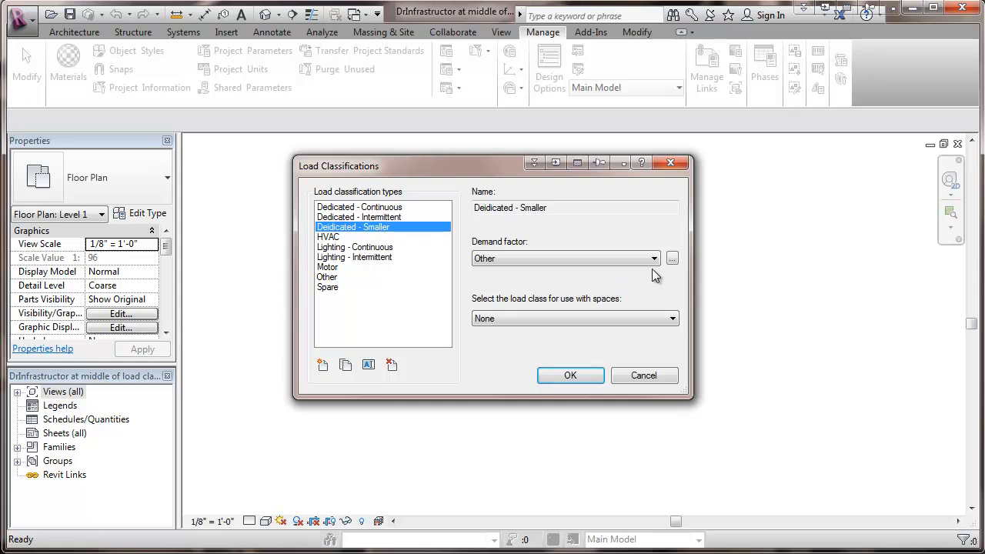
{"action": "left_click", "coordinate": [653, 258]}
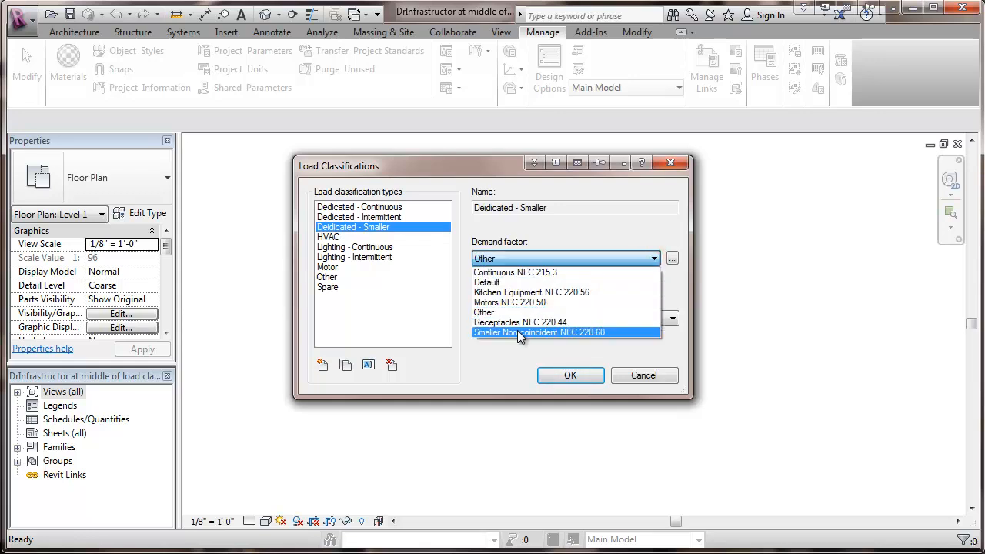
{"action": "left_click", "coordinate": [542, 333]}
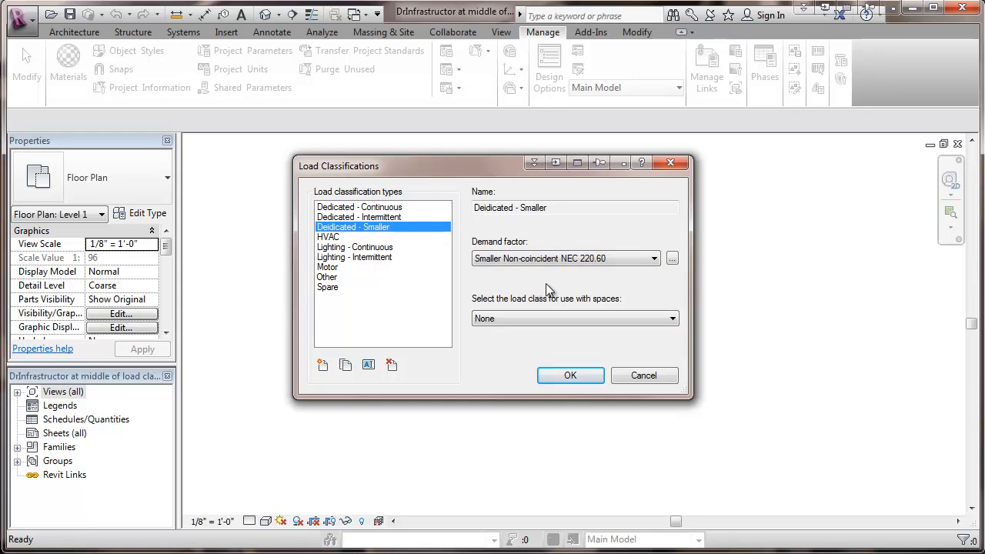
{"action": "left_click", "coordinate": [671, 317]}
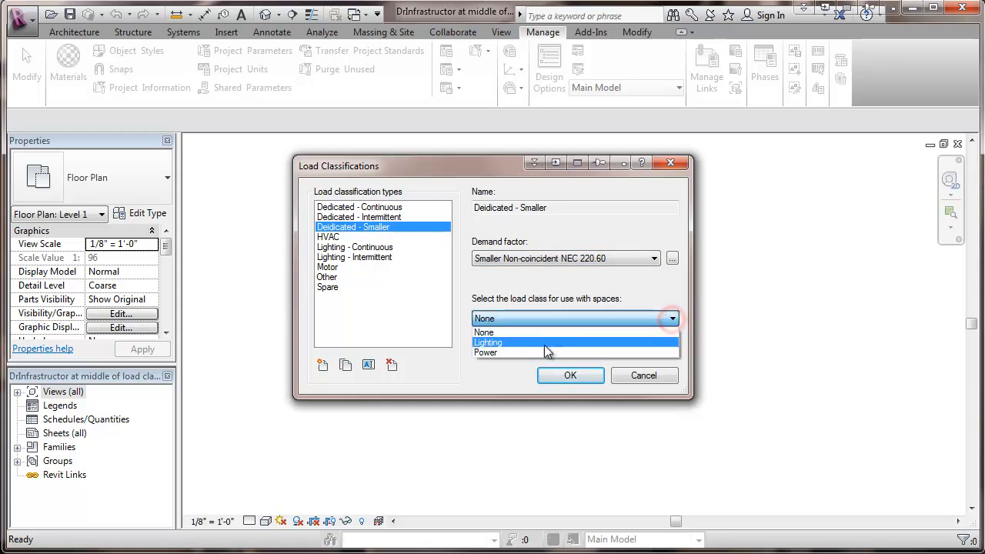
{"action": "left_click", "coordinate": [486, 352]}
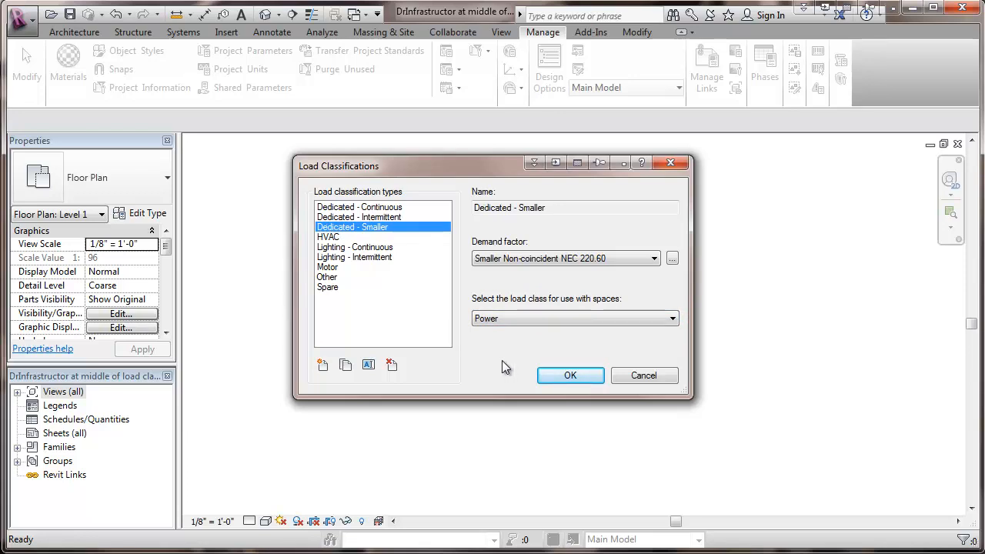
{"action": "mouse_move", "coordinate": [504, 366]}
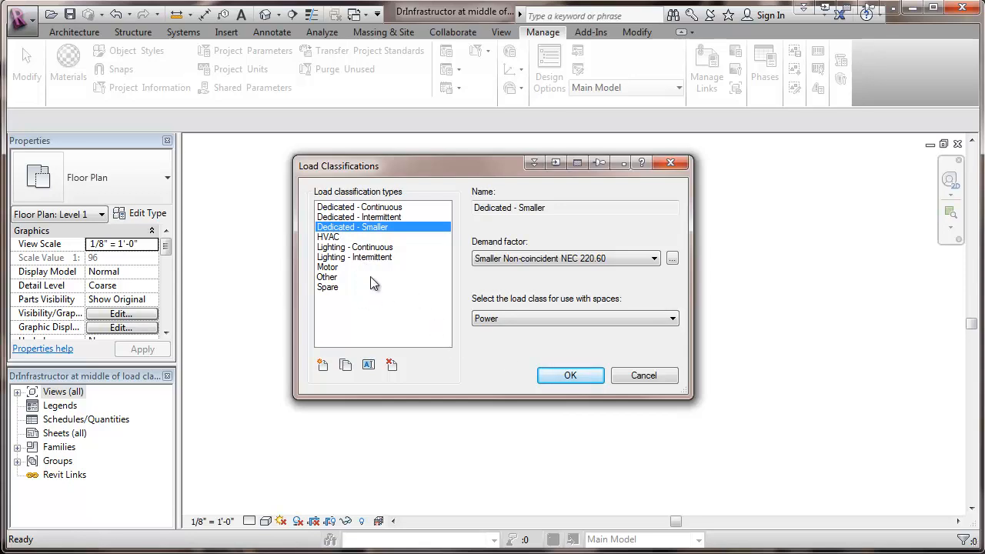
Create HVAC - Smaller with Smaller Non-coincident NEC 220.60 demand factor and Power load class
{"action": "left_click", "coordinate": [321, 364]}
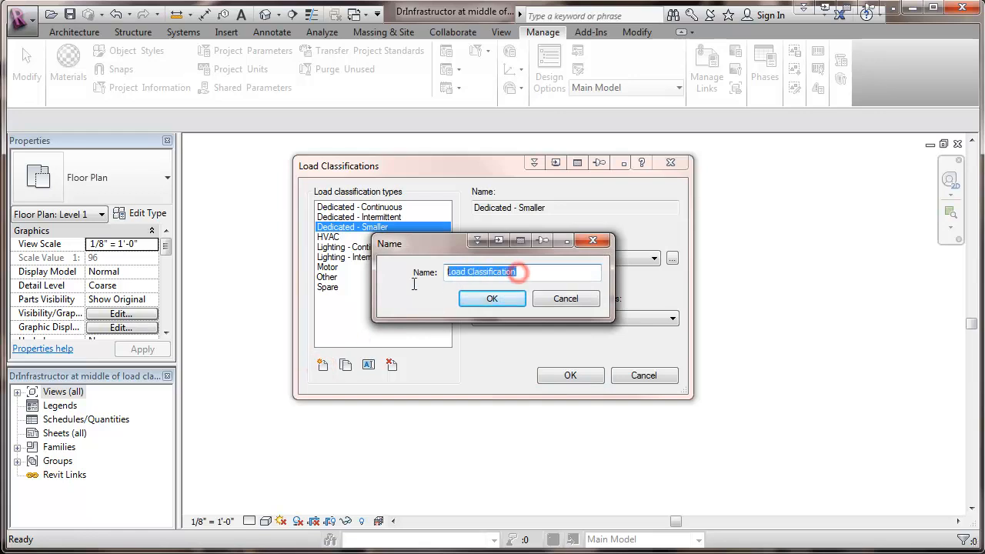
{"action": "type", "text": "HVAC -"}
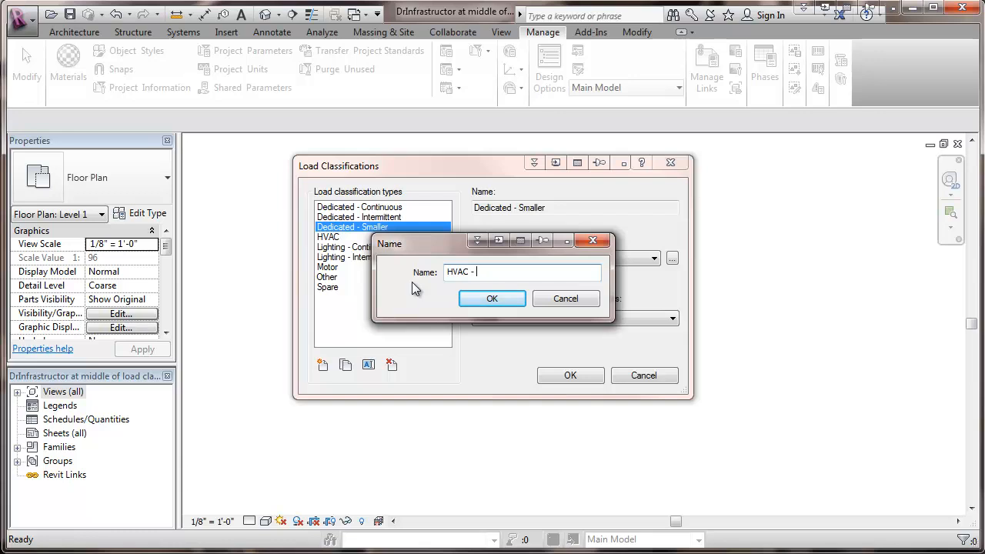
{"action": "type", "text": "Smaller"}
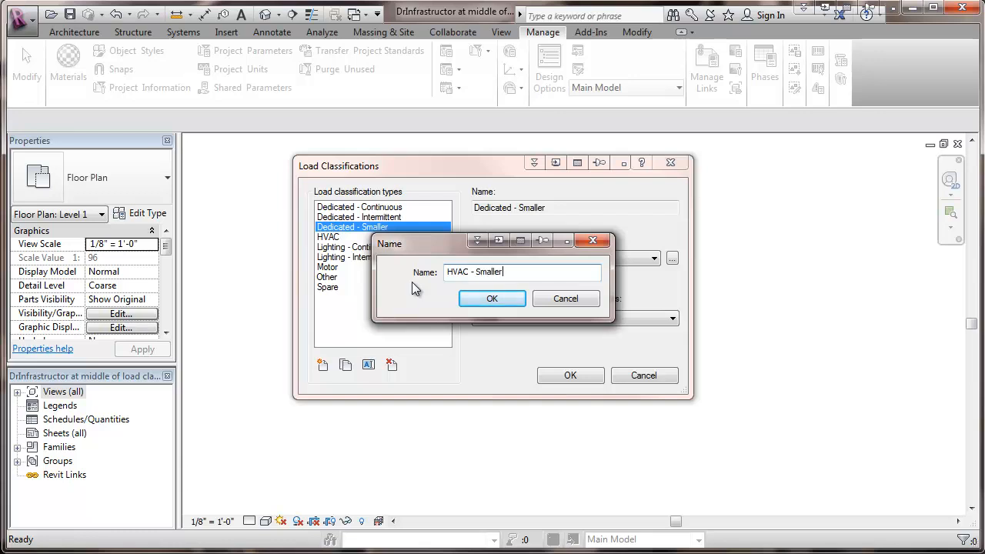
{"action": "left_click", "coordinate": [493, 299]}
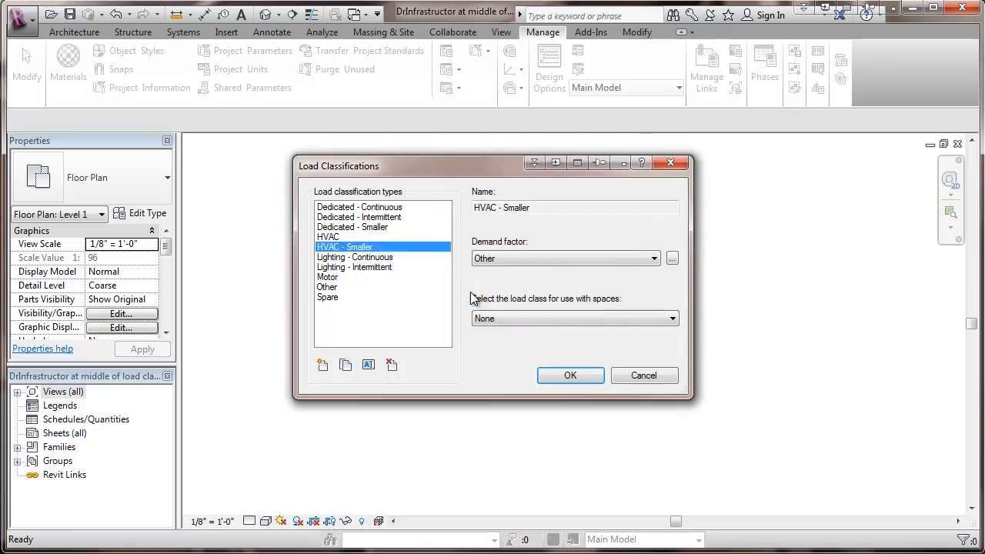
{"action": "left_click", "coordinate": [572, 317]}
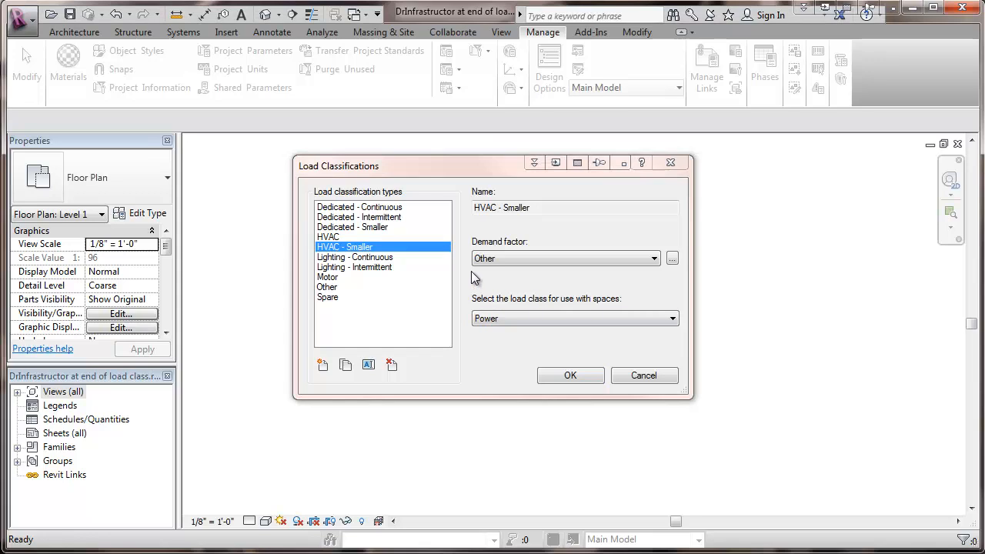
{"action": "mouse_move", "coordinate": [628, 271]}
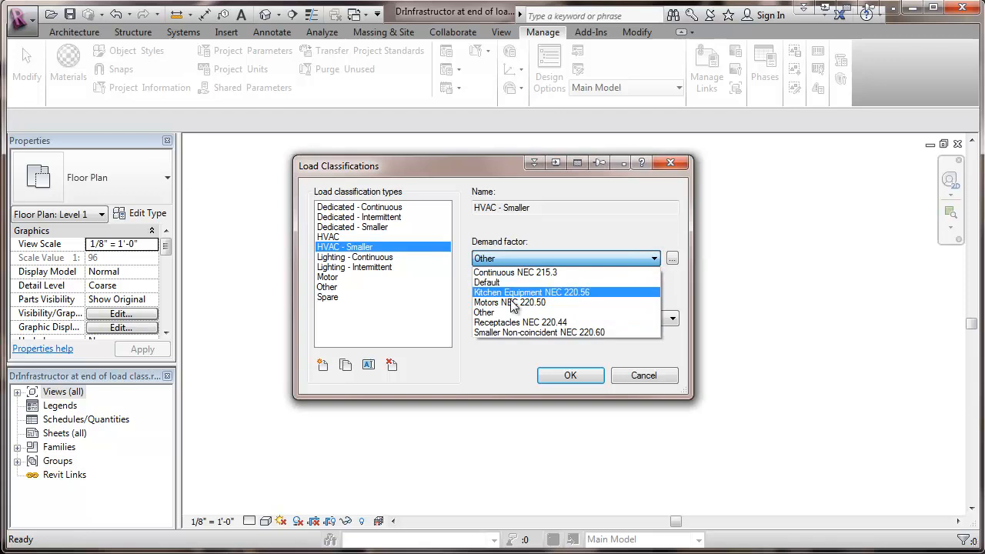
{"action": "left_click", "coordinate": [538, 332]}
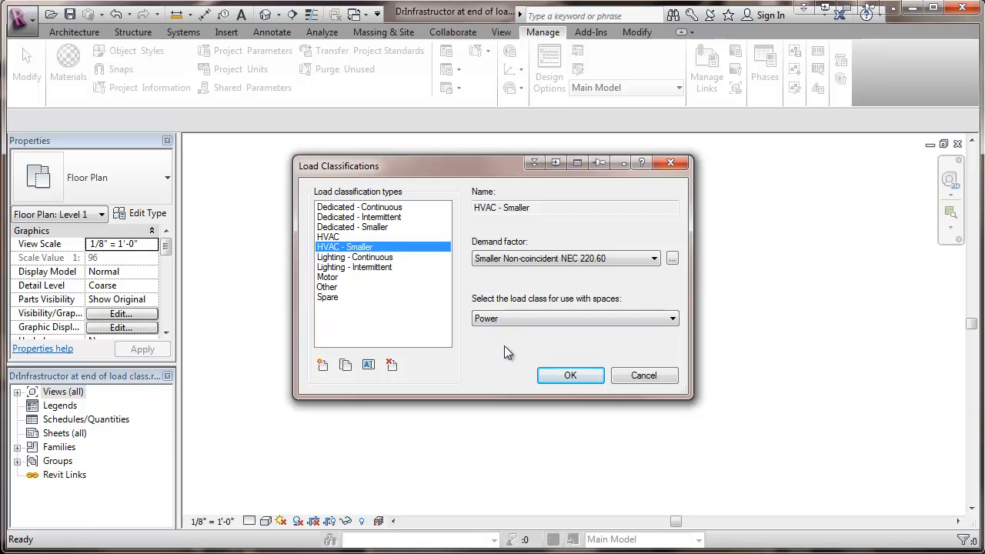
{"action": "mouse_move", "coordinate": [388, 361]}
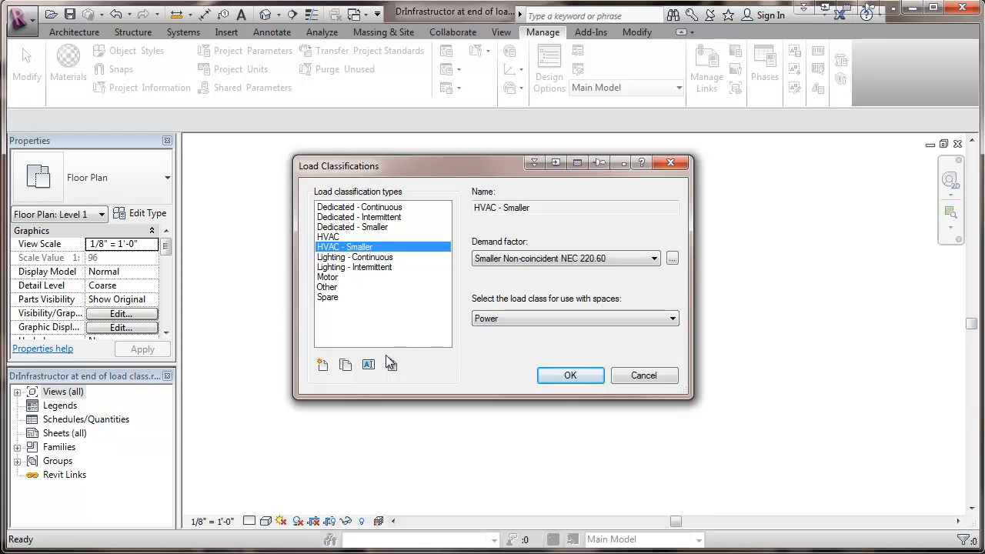
Create Receptacles - General with Receptacles NEC 220.44 demand factor and Power load class
{"action": "left_click", "coordinate": [324, 364]}
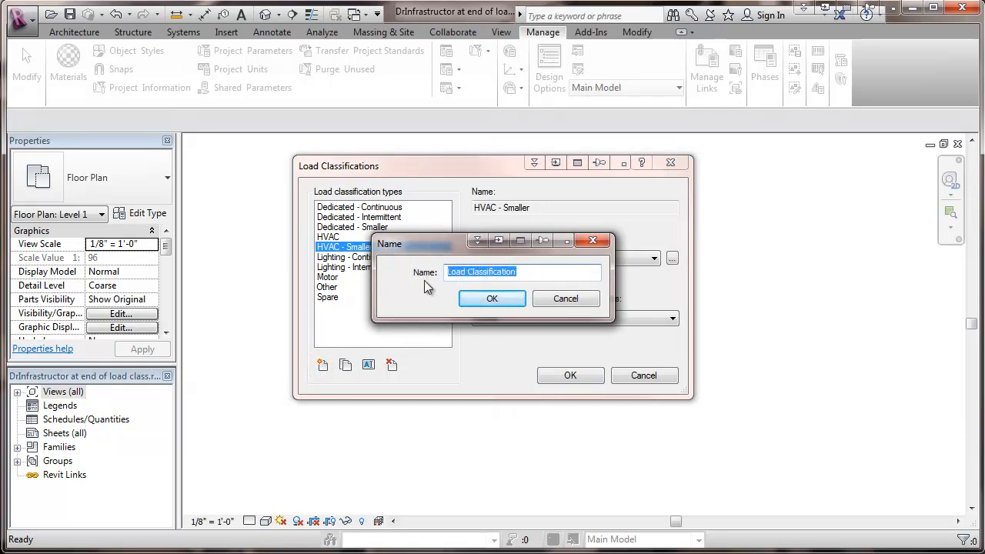
{"action": "type", "text": "Receptacles - Gener"}
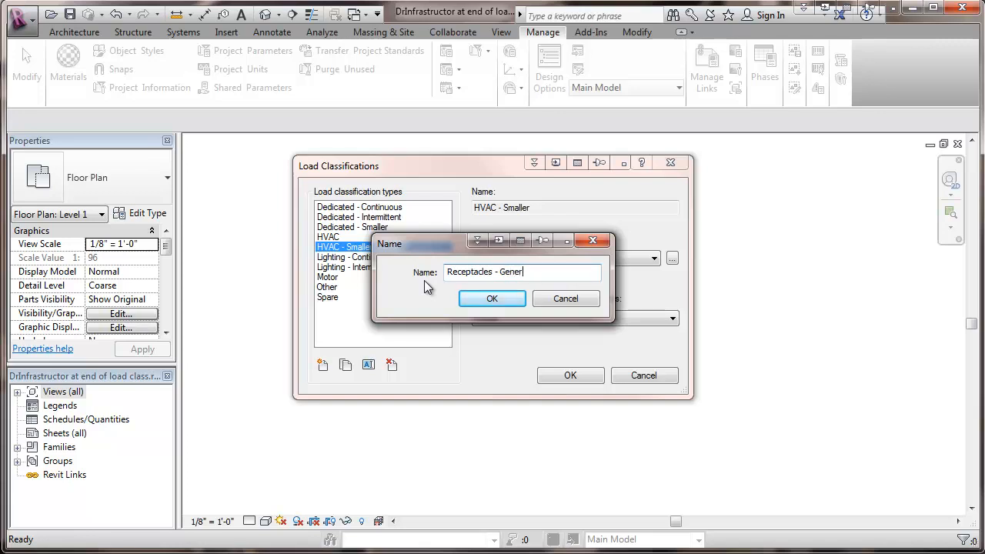
{"action": "type", "text": "al"}
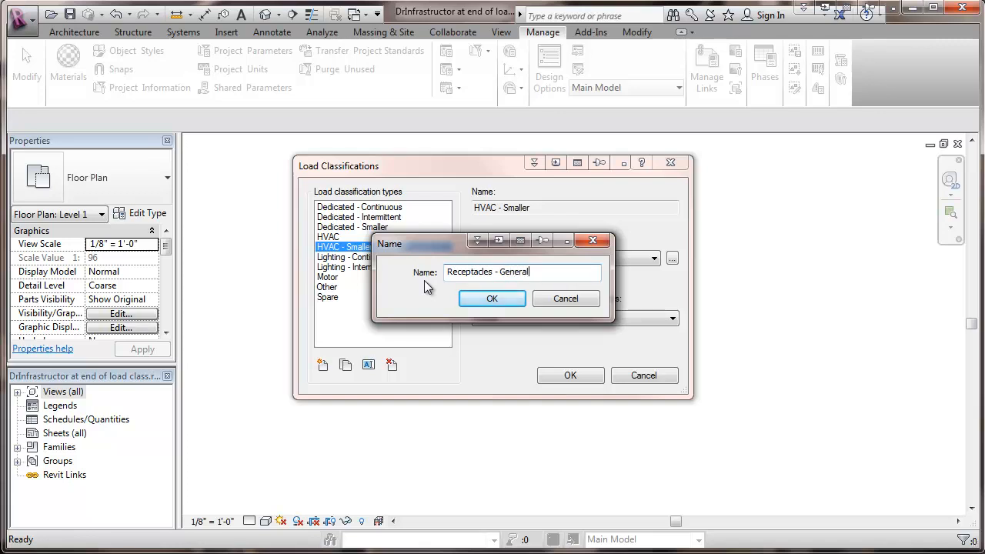
{"action": "left_click", "coordinate": [492, 299]}
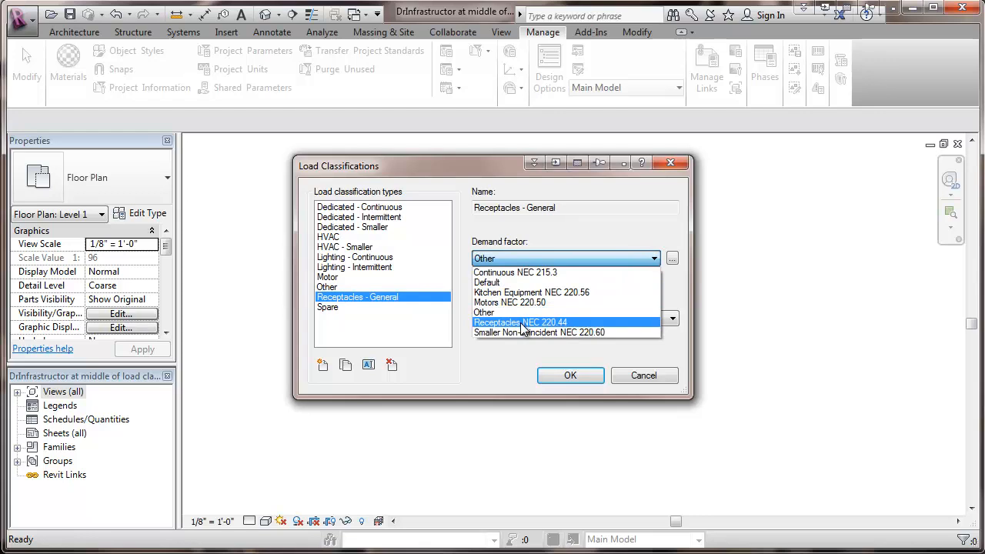
{"action": "left_click", "coordinate": [520, 322]}
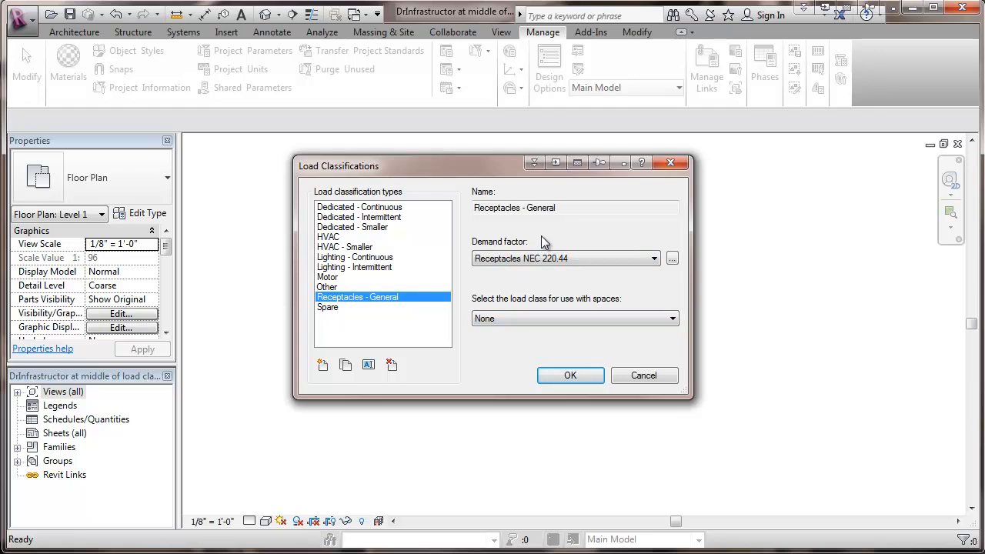
{"action": "mouse_move", "coordinate": [538, 243]}
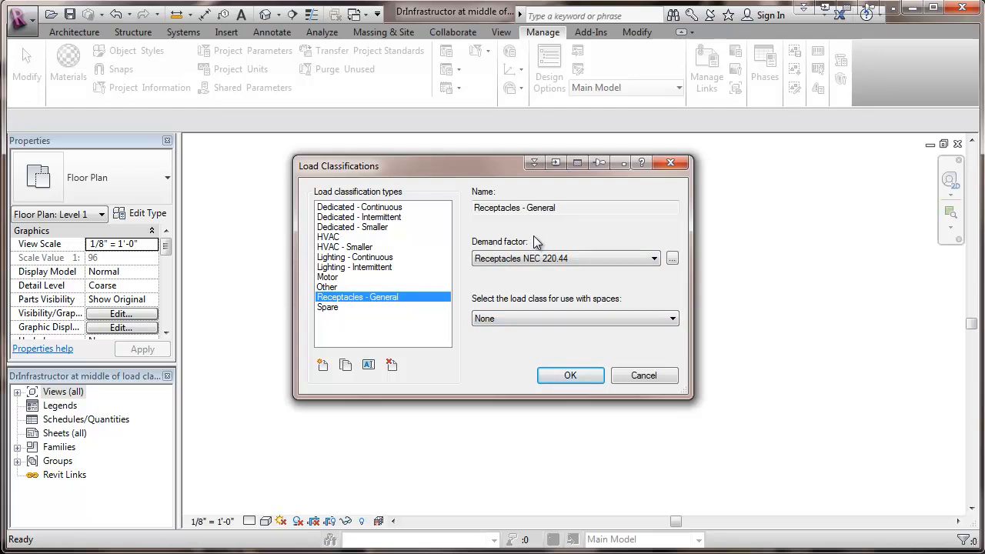
{"action": "left_click", "coordinate": [671, 317]}
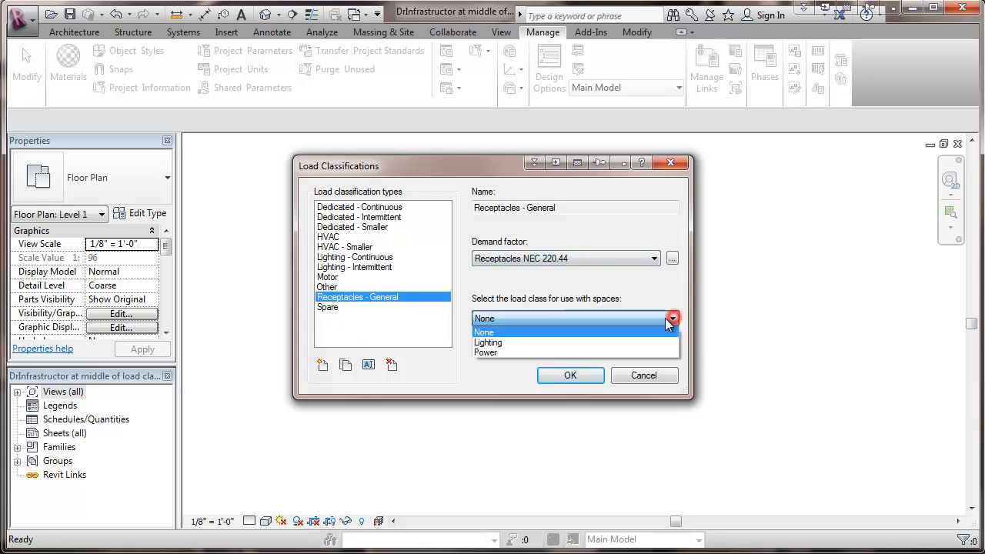
{"action": "left_click", "coordinate": [487, 352]}
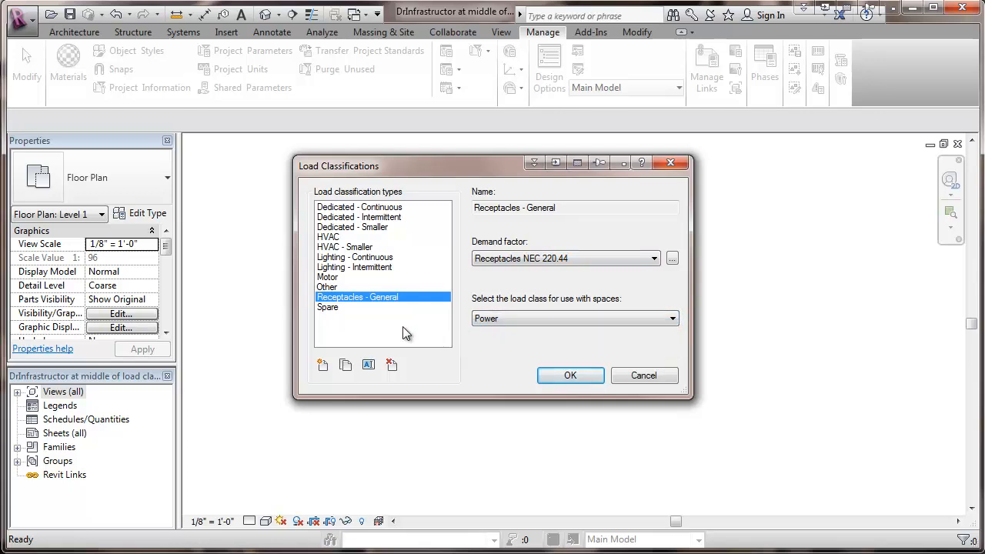
{"action": "mouse_move", "coordinate": [406, 341]}
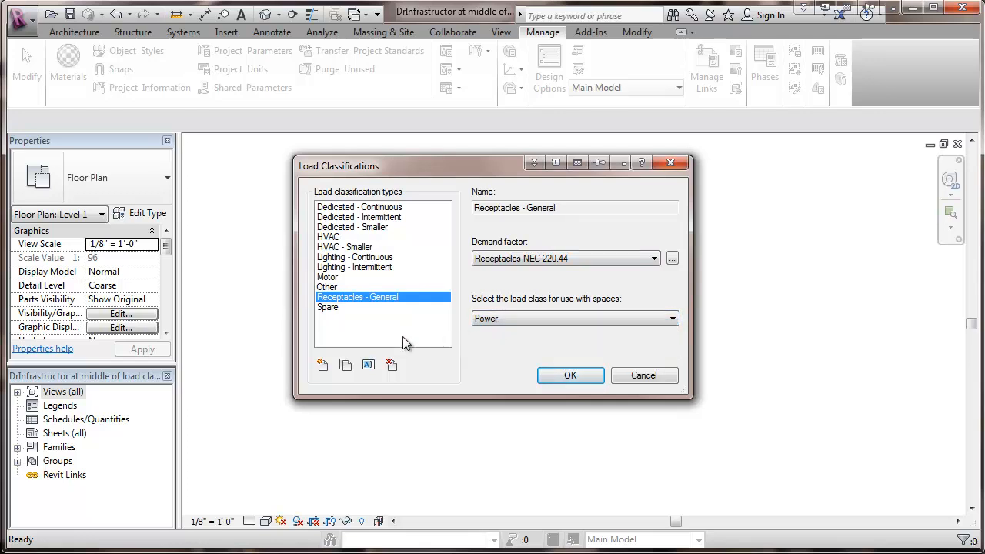
{"action": "mouse_move", "coordinate": [374, 314]}
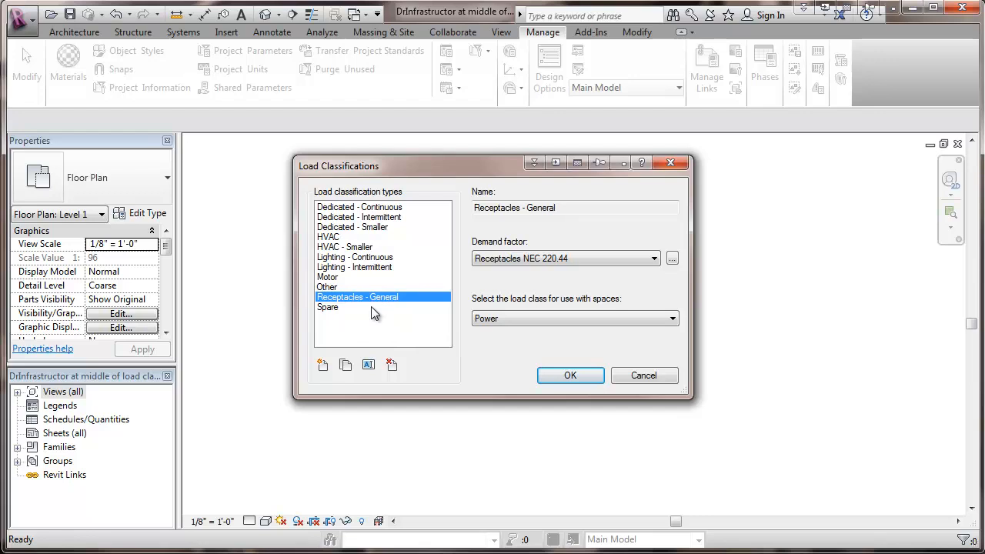
{"action": "mouse_move", "coordinate": [413, 301]}
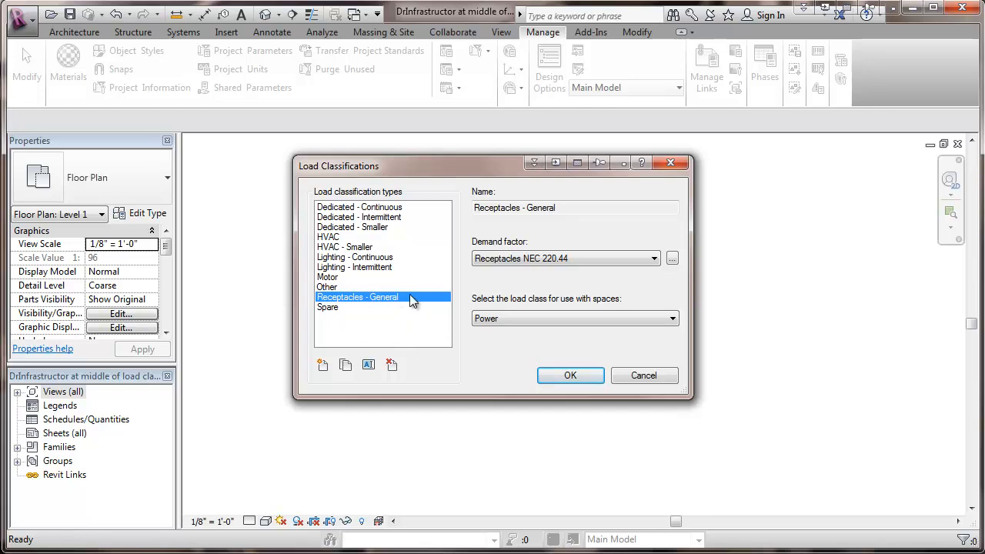
{"action": "mouse_move", "coordinate": [323, 365]}
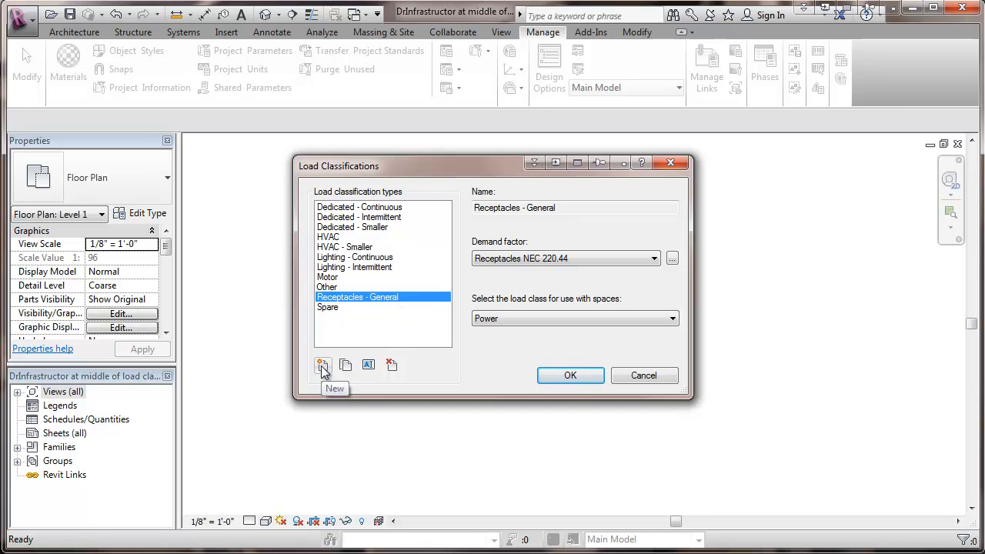
Create Kitchen Equipment with Kitchen Equipment NEC 220.56 and Power, then accept all classification changes
{"action": "left_click", "coordinate": [322, 365]}
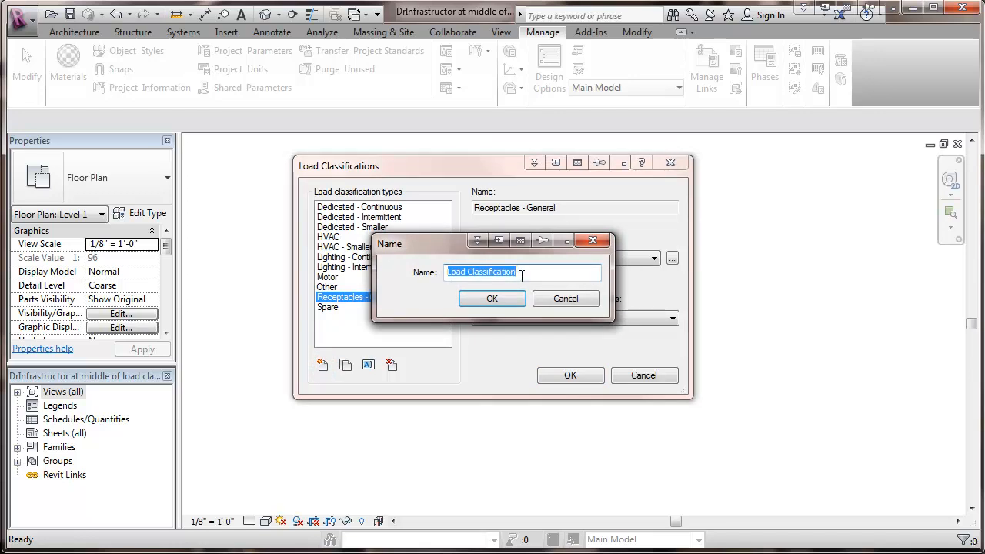
{"action": "type", "text": "K"}
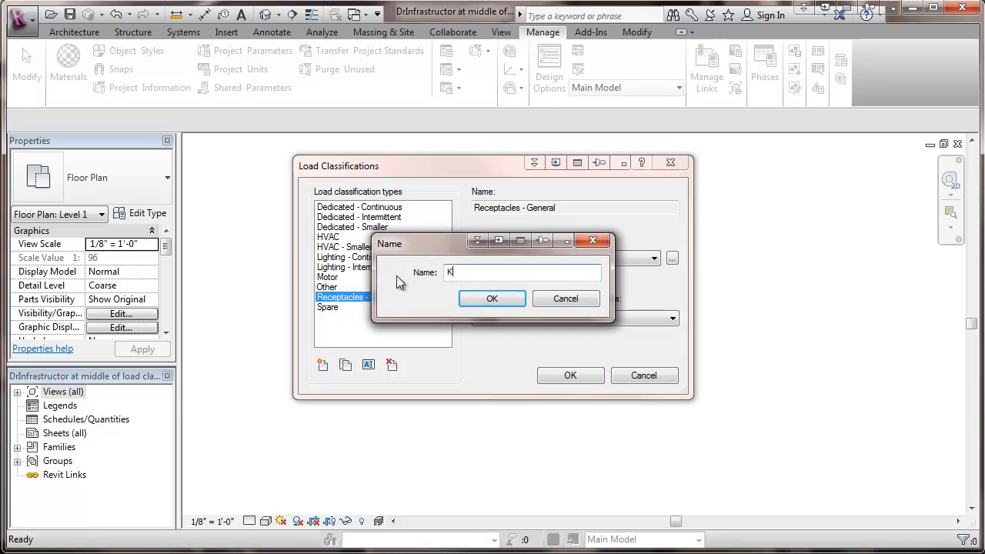
{"action": "type", "text": "itchen E"}
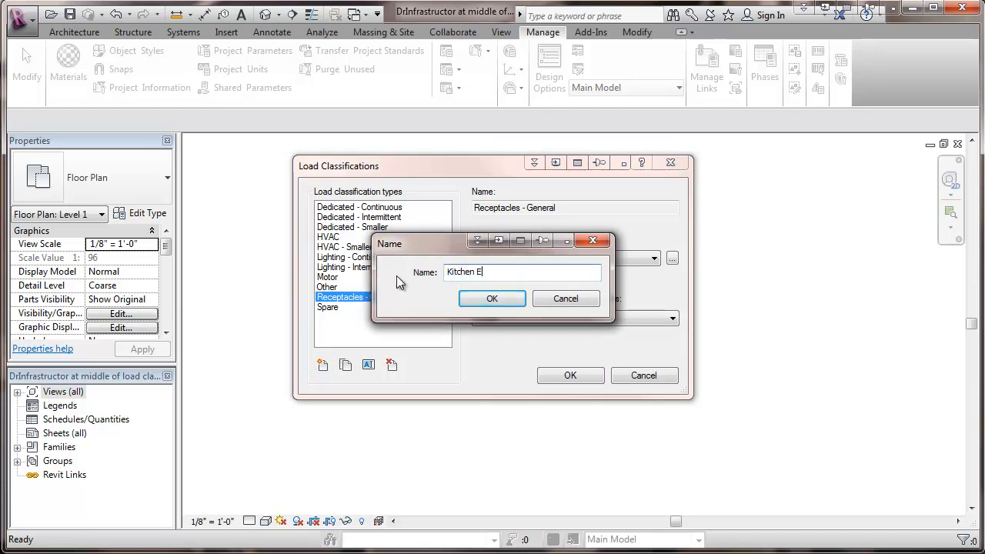
{"action": "type", "text": "quipment"}
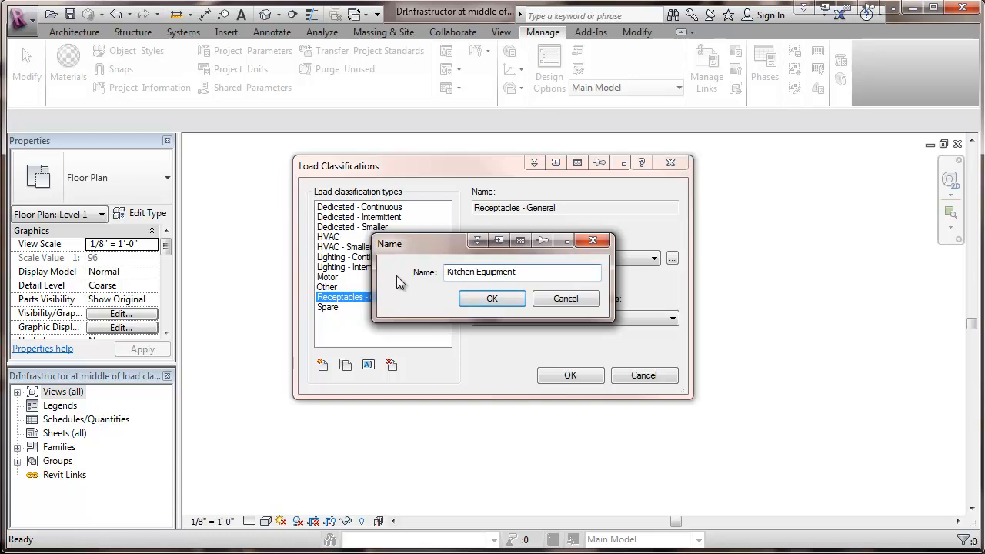
{"action": "left_click", "coordinate": [493, 299]}
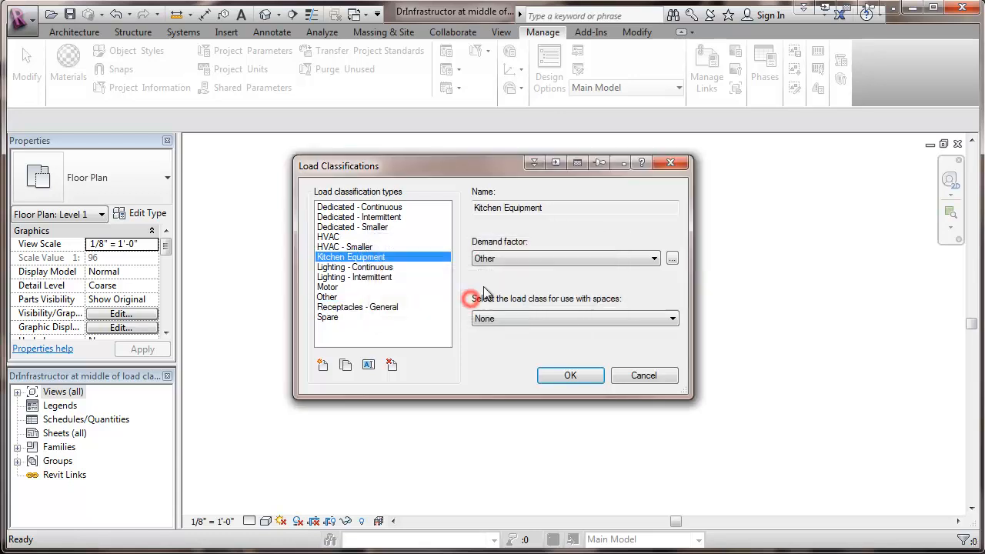
{"action": "left_click", "coordinate": [652, 258]}
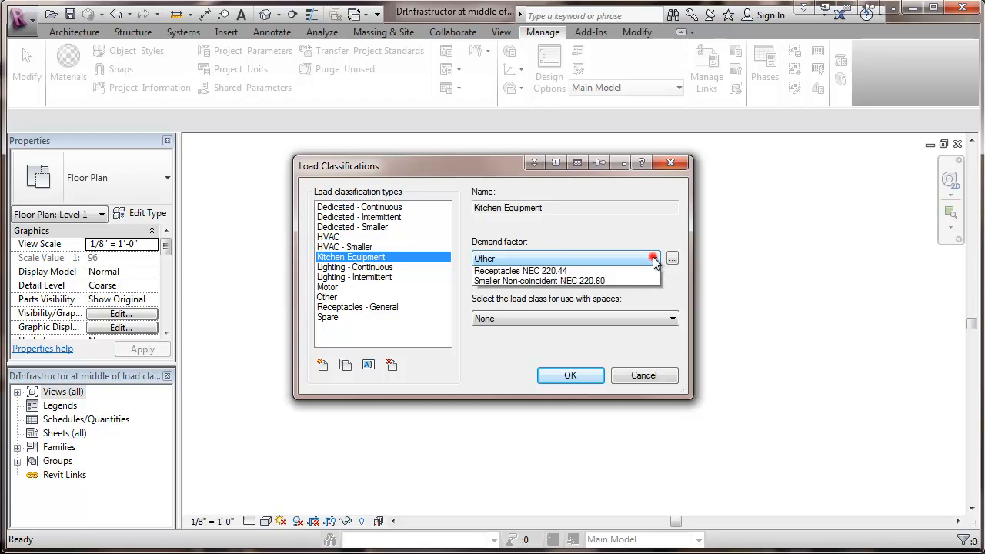
{"action": "left_click", "coordinate": [652, 259]}
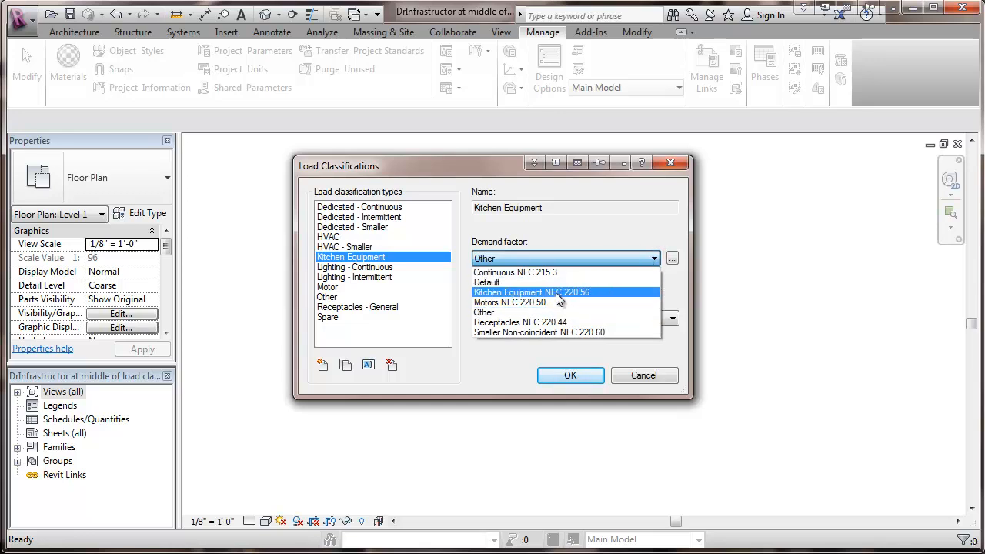
{"action": "left_click", "coordinate": [531, 292]}
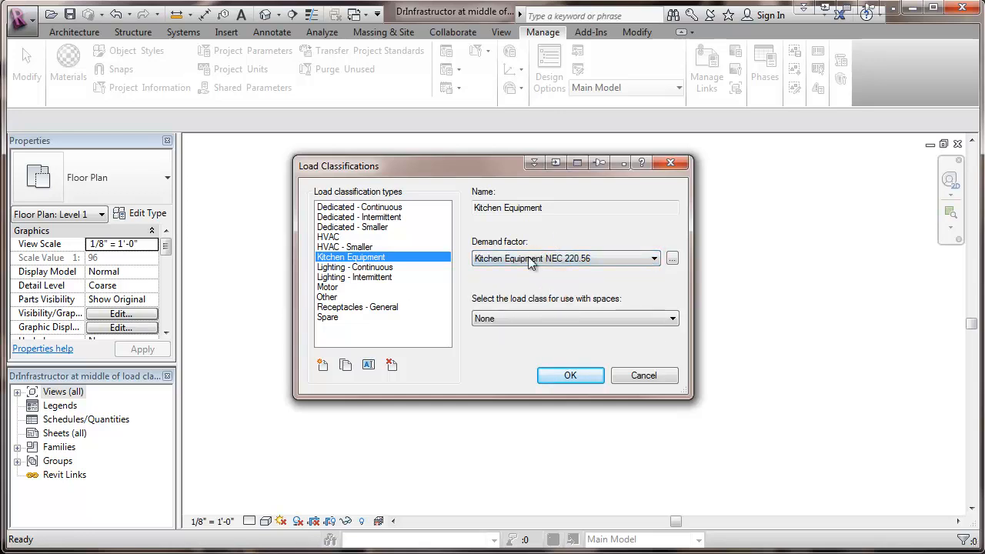
{"action": "left_click", "coordinate": [670, 317]}
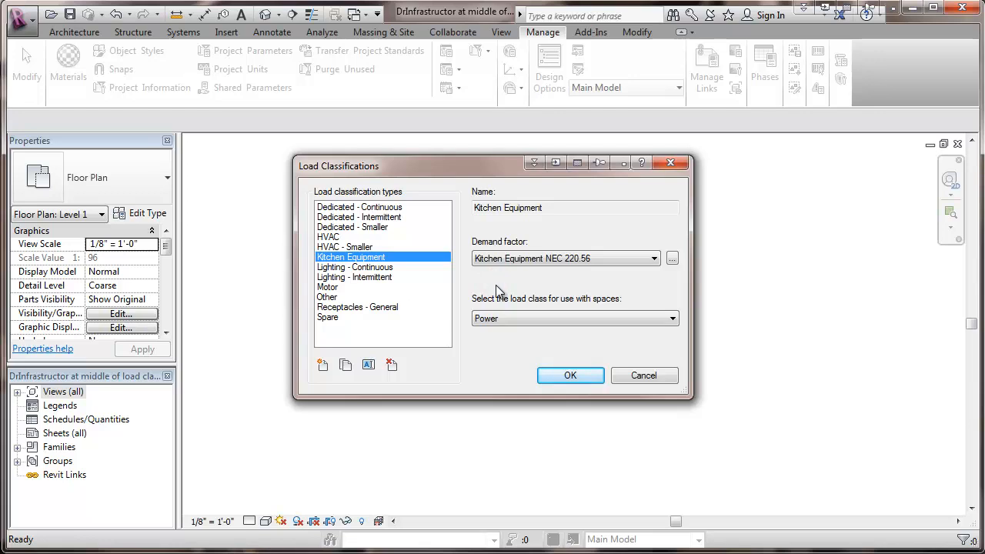
{"action": "mouse_move", "coordinate": [456, 244]}
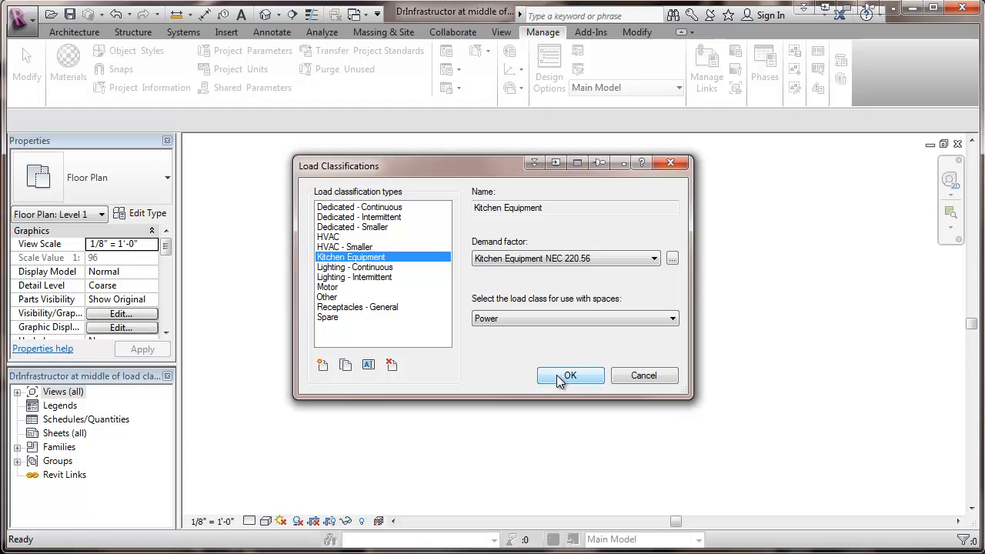
{"action": "left_click", "coordinate": [569, 376]}
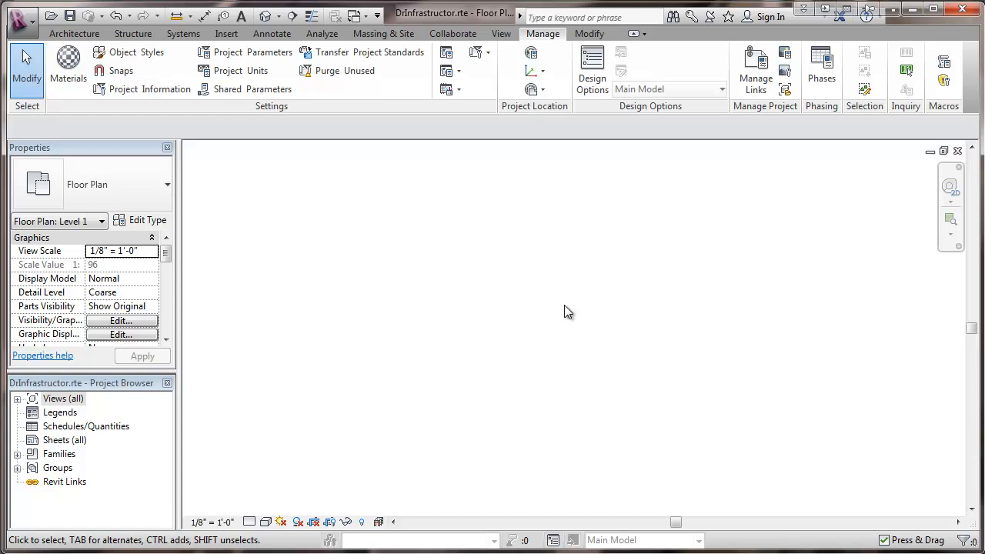
{"action": "mouse_move", "coordinate": [567, 299]}
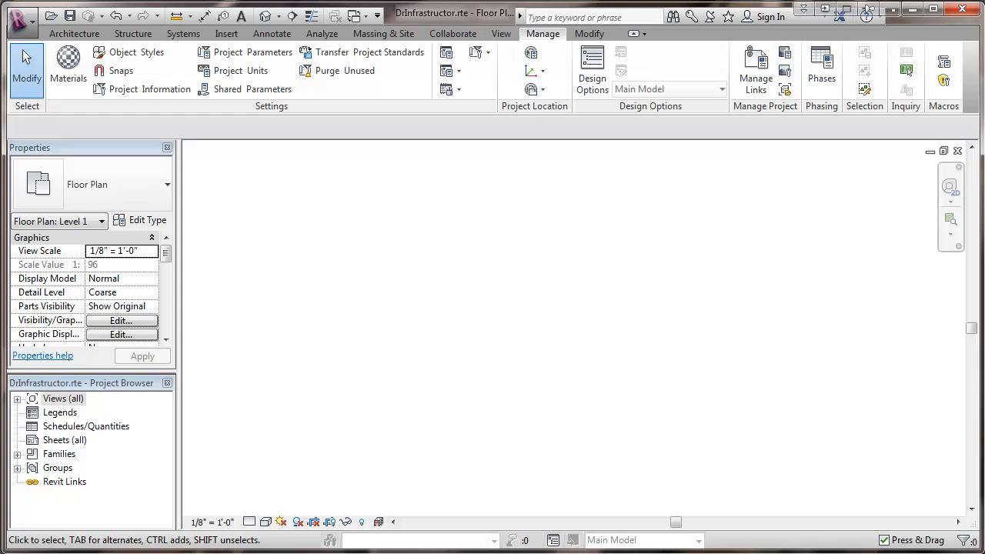
{"action": "mouse_move", "coordinate": [471, 461]}
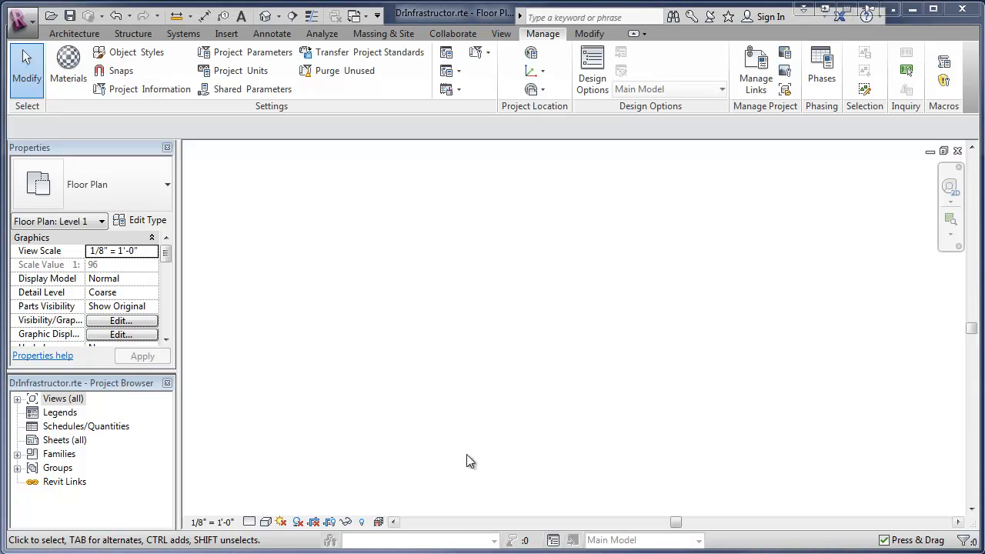
{"action": "mouse_move", "coordinate": [485, 393]}
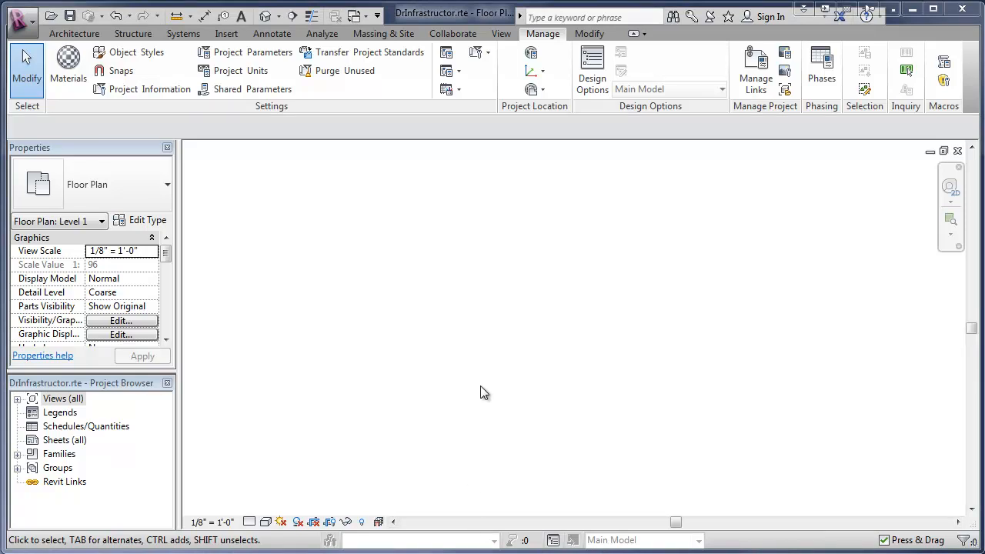
{"action": "mouse_move", "coordinate": [415, 254]}
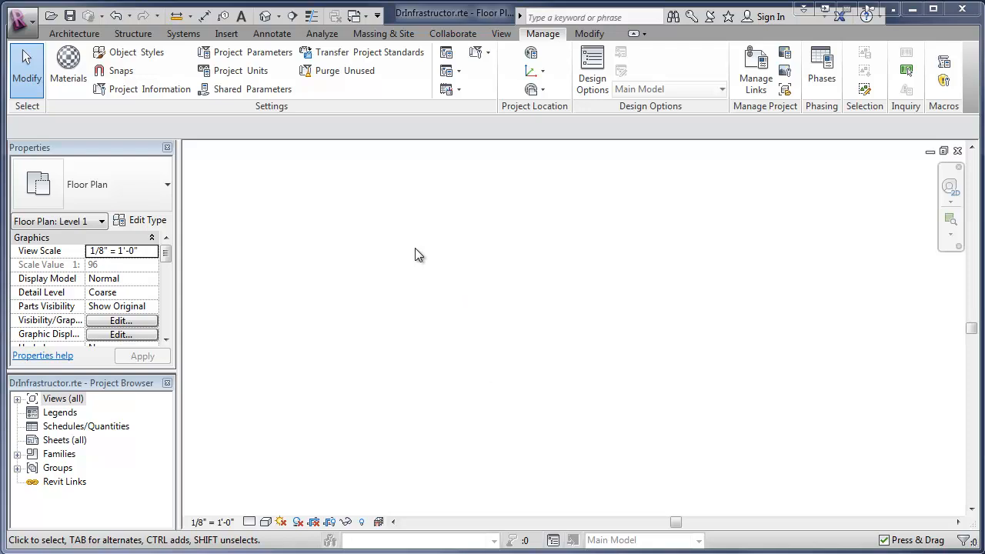
{"action": "mouse_move", "coordinate": [299, 168]}
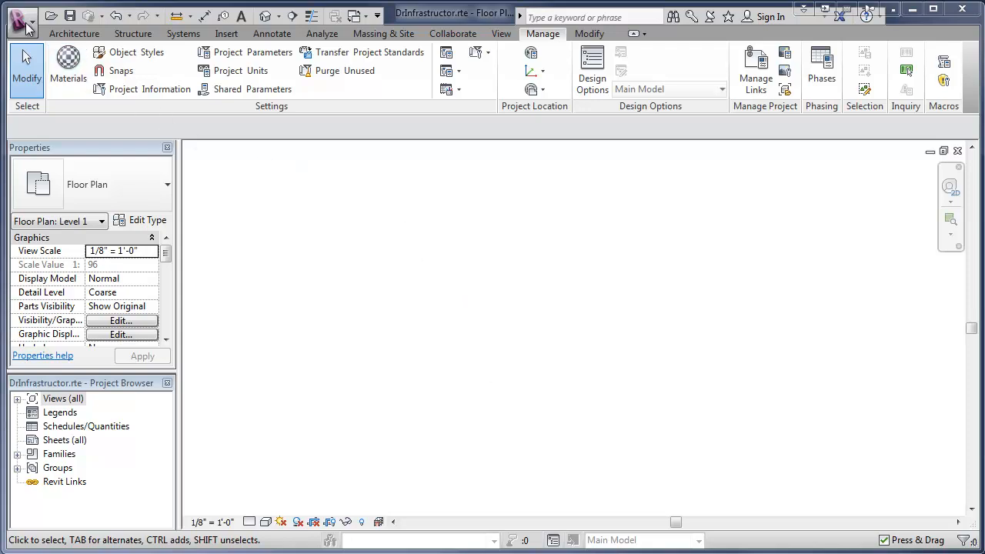
{"action": "left_click", "coordinate": [21, 21]}
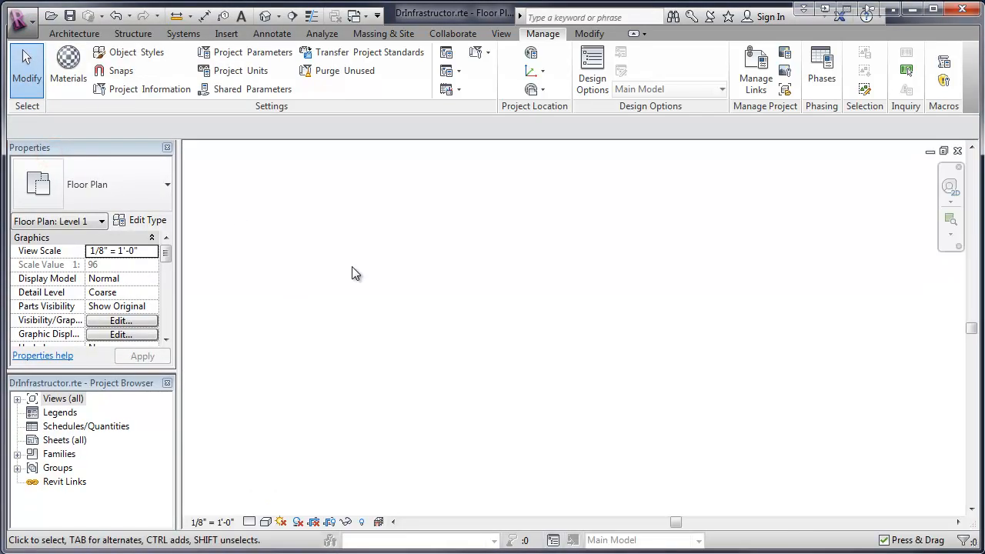
{"action": "mouse_move", "coordinate": [363, 277]}
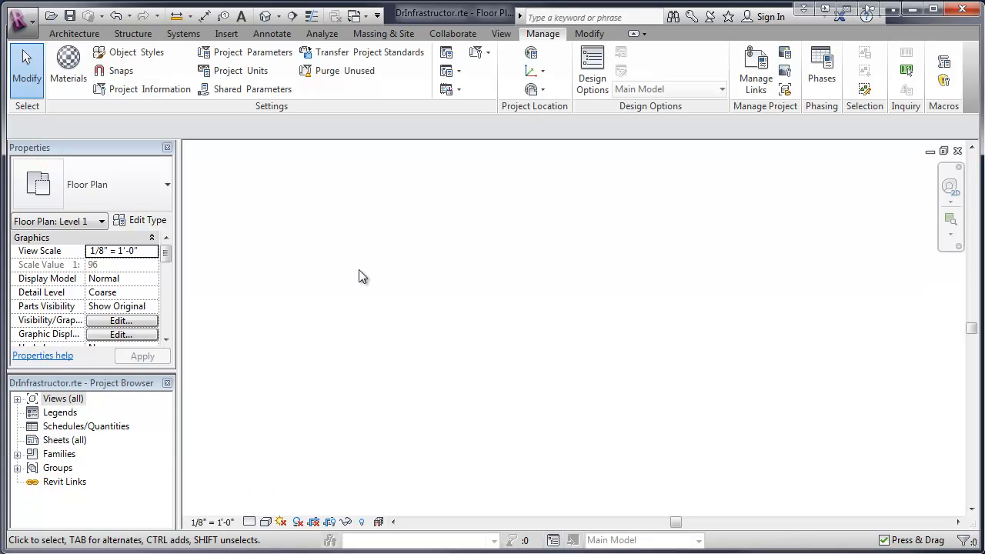